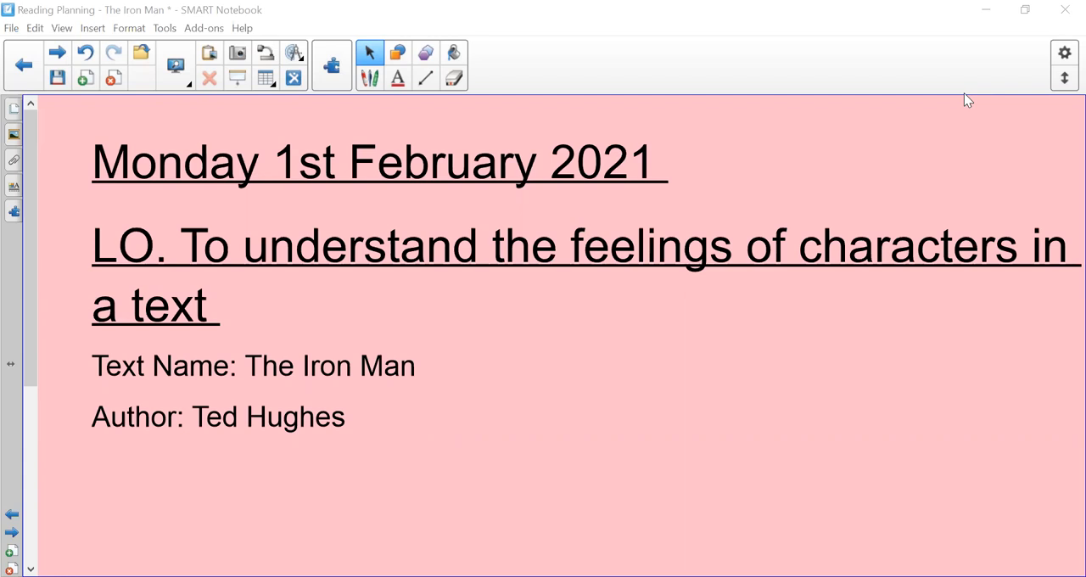
pyautogui.moveTo(451, 354)
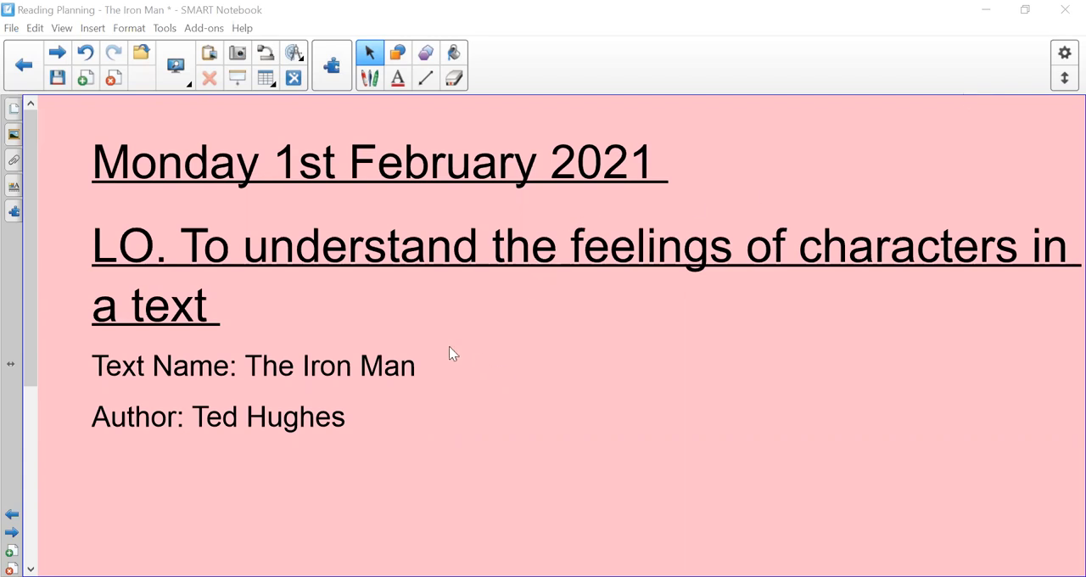
pyautogui.moveTo(263, 394)
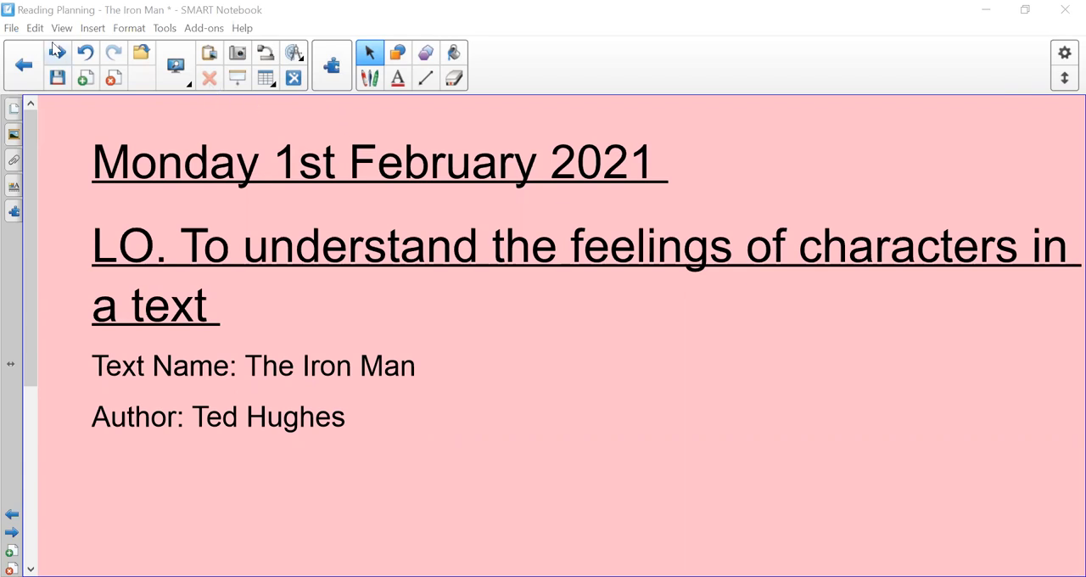
# Advance to the next page showing the empty three-column New Word vocabulary table.
pyautogui.click(57, 53)
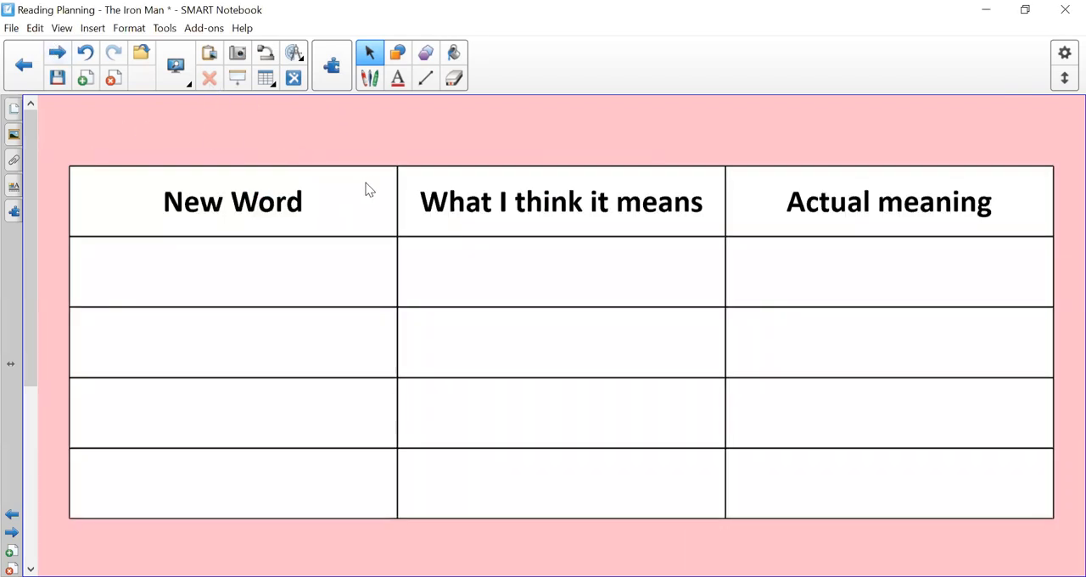
pyautogui.moveTo(411, 132)
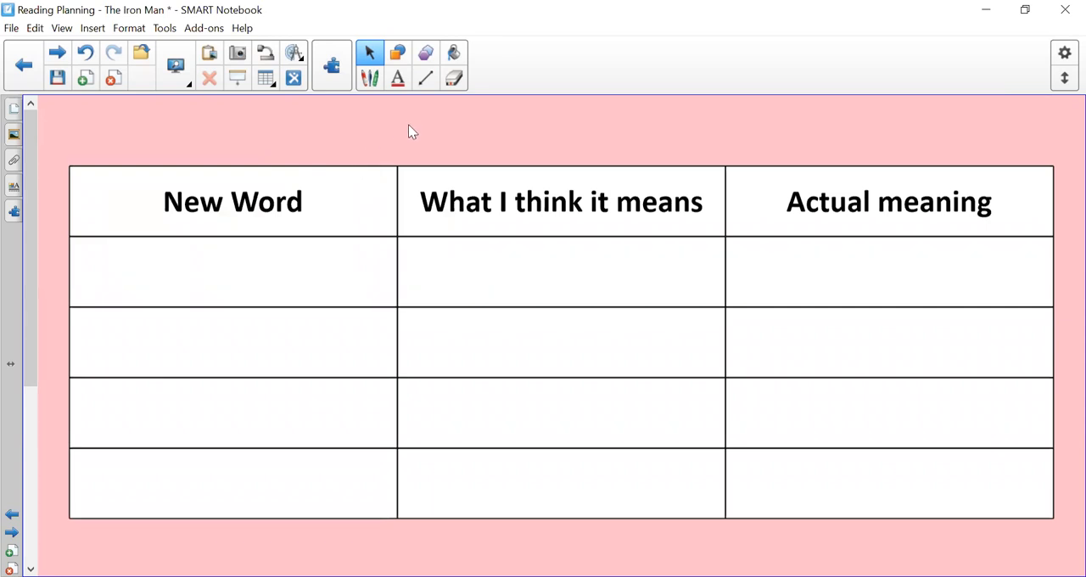
pyautogui.moveTo(359, 162)
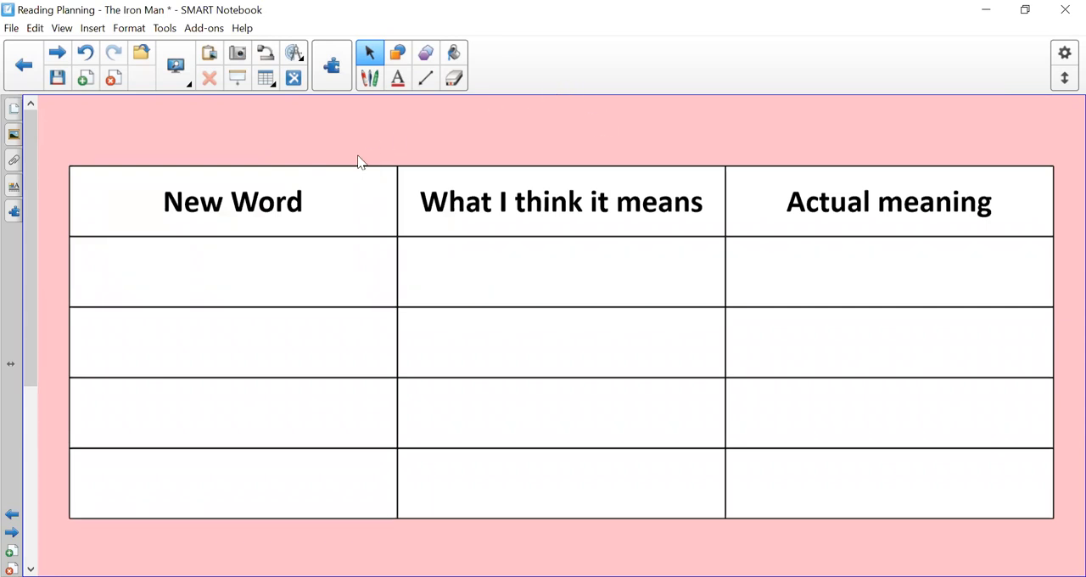
pyautogui.moveTo(506, 212)
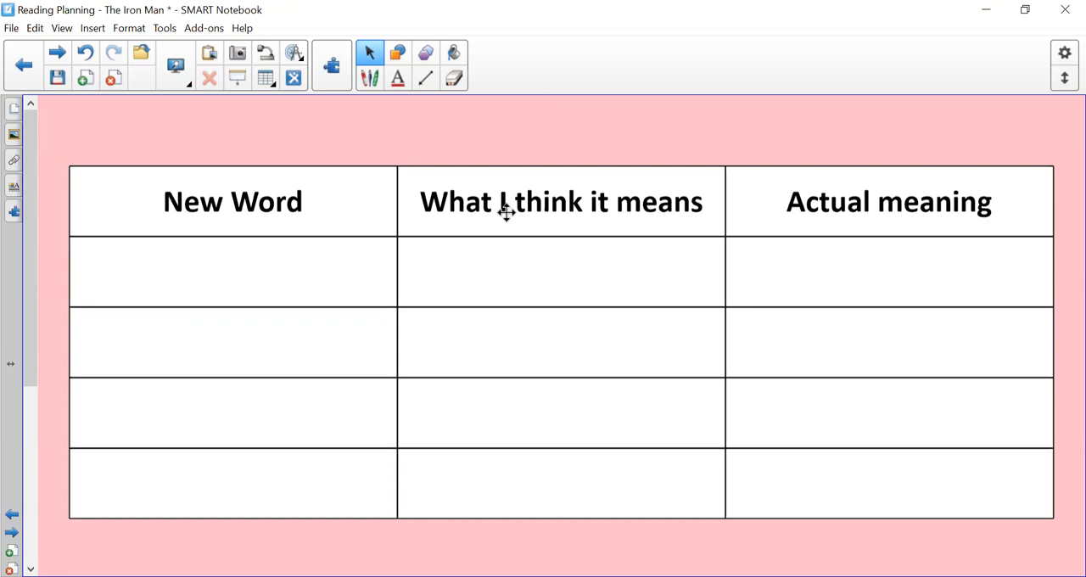
pyautogui.moveTo(736, 303)
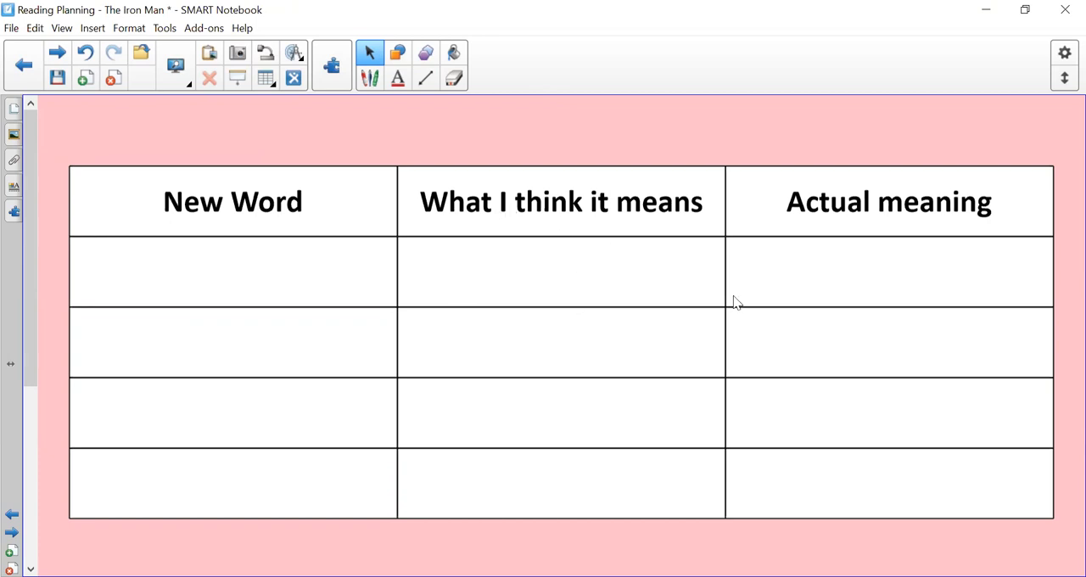
pyautogui.moveTo(998, 141)
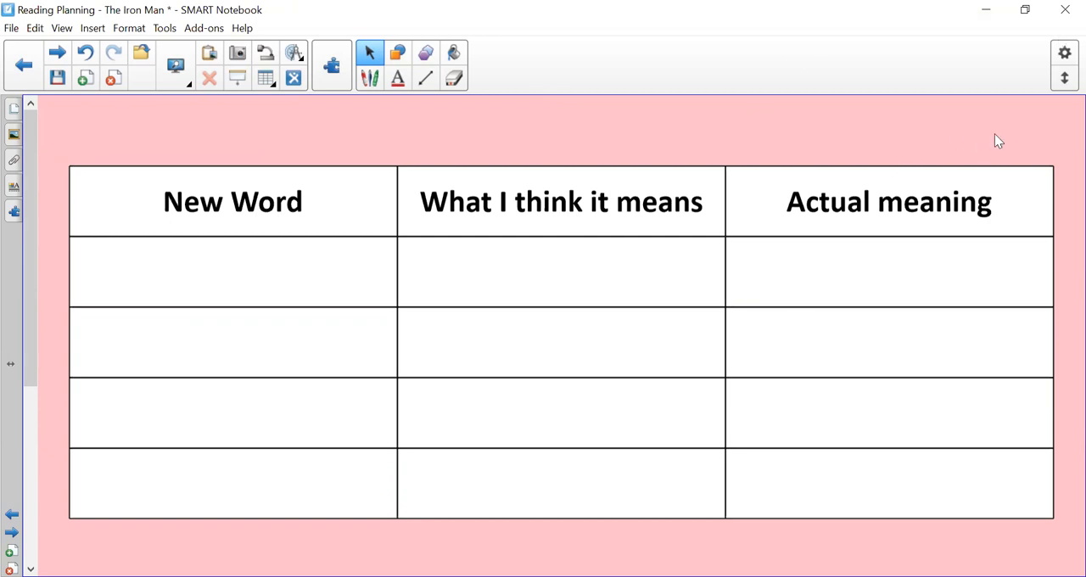
pyautogui.moveTo(484, 146)
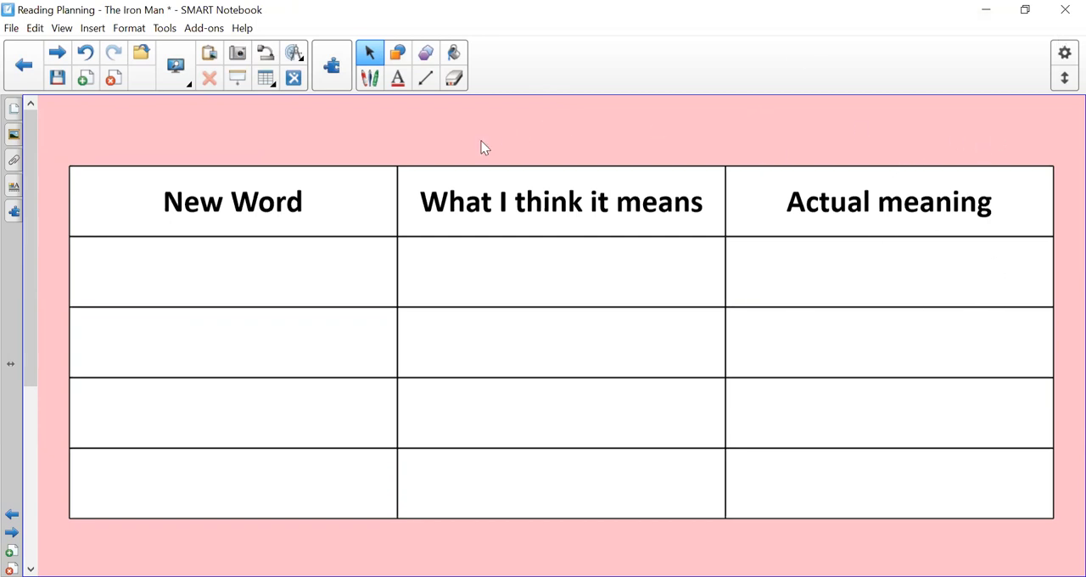
pyautogui.moveTo(314, 133)
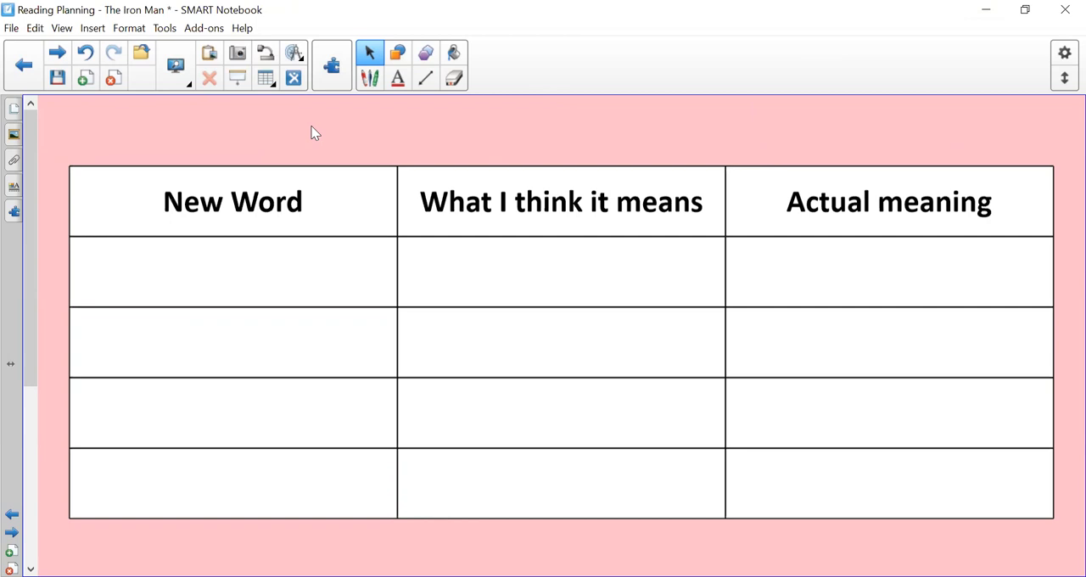
pyautogui.moveTo(57, 53)
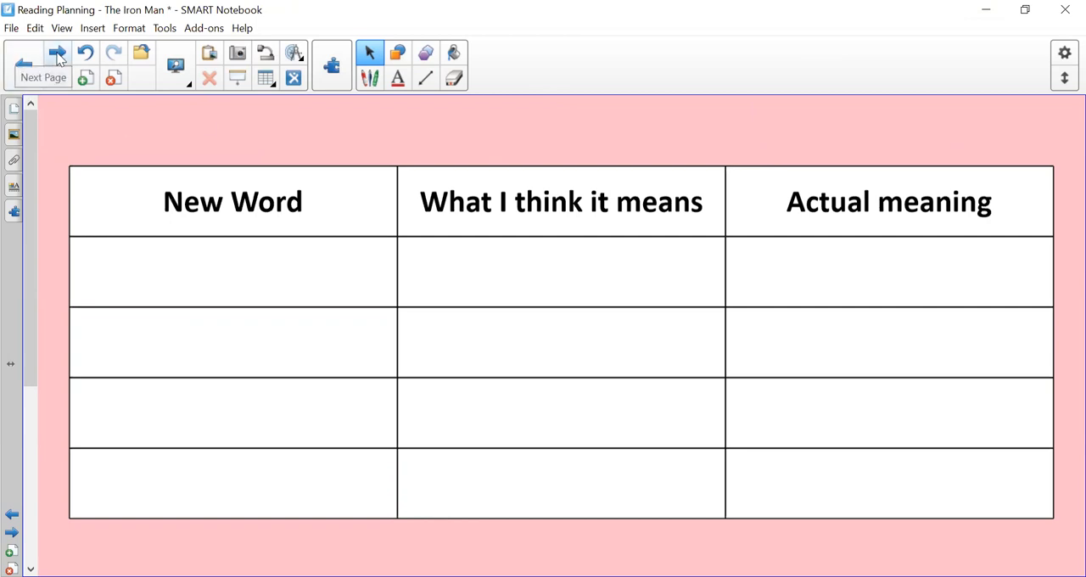
# Advance to the page with the Iron Man passage about giant footprints and missing machinery.
pyautogui.click(43, 60)
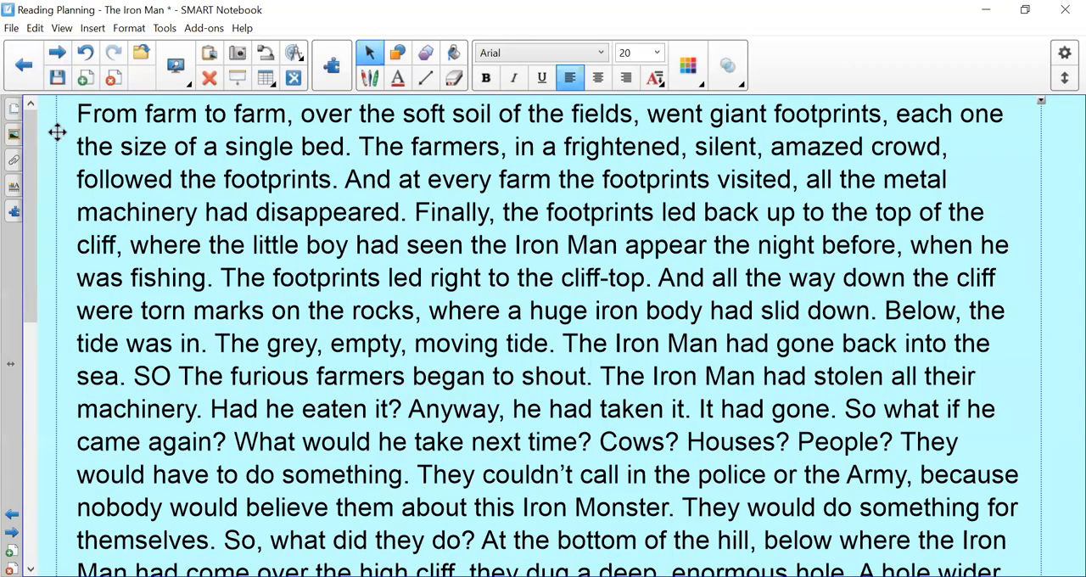
pyautogui.moveTo(136, 168)
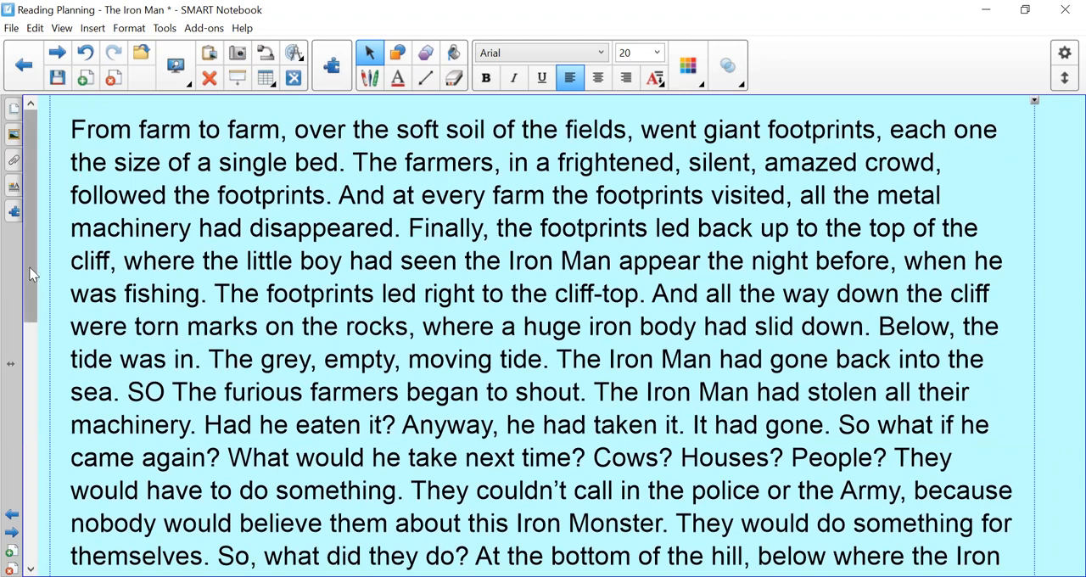
pyautogui.scroll(-3)
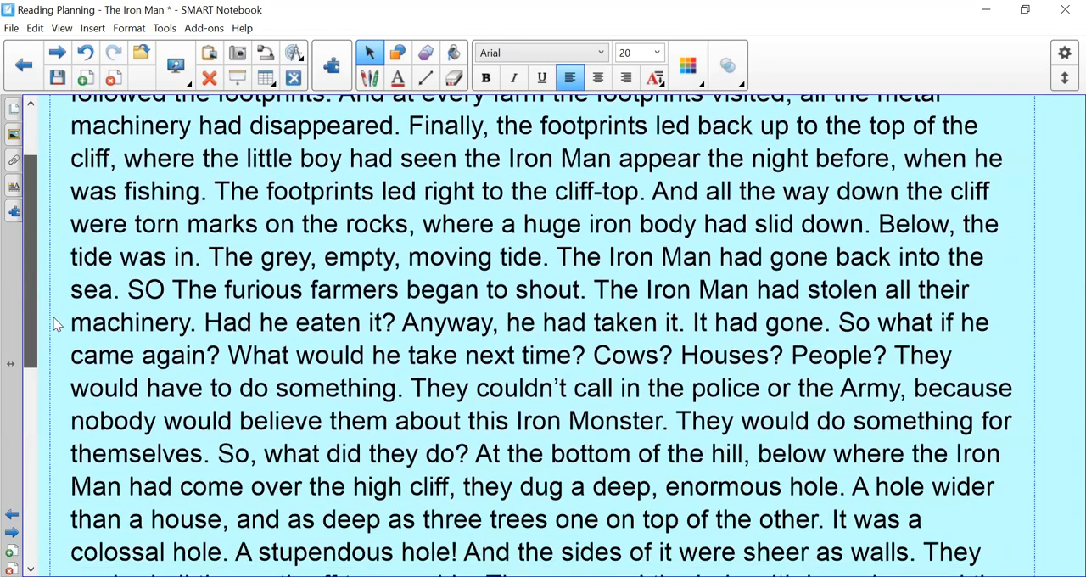
pyautogui.scroll(-3)
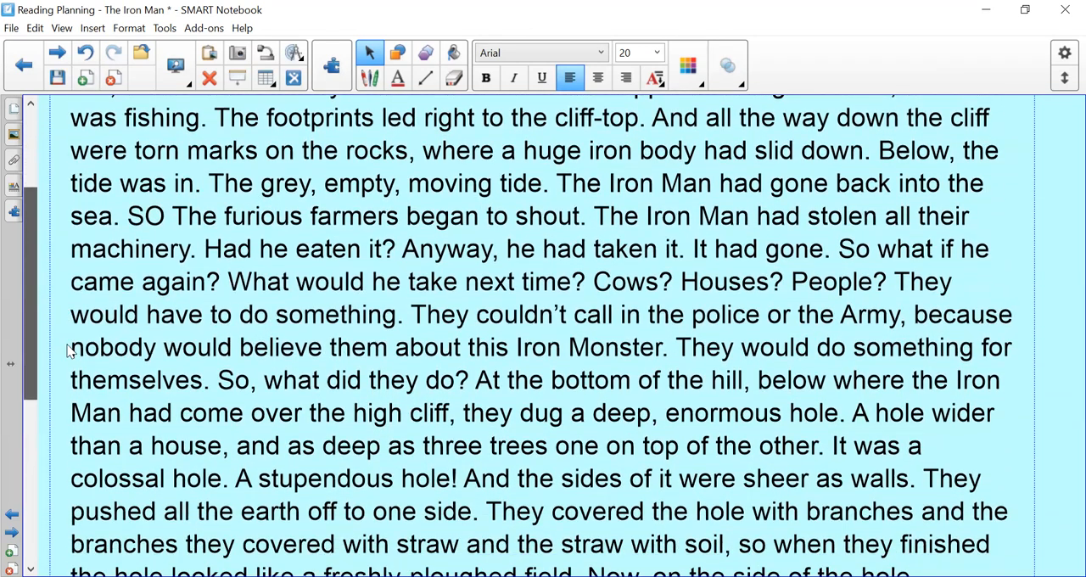
pyautogui.scroll(3)
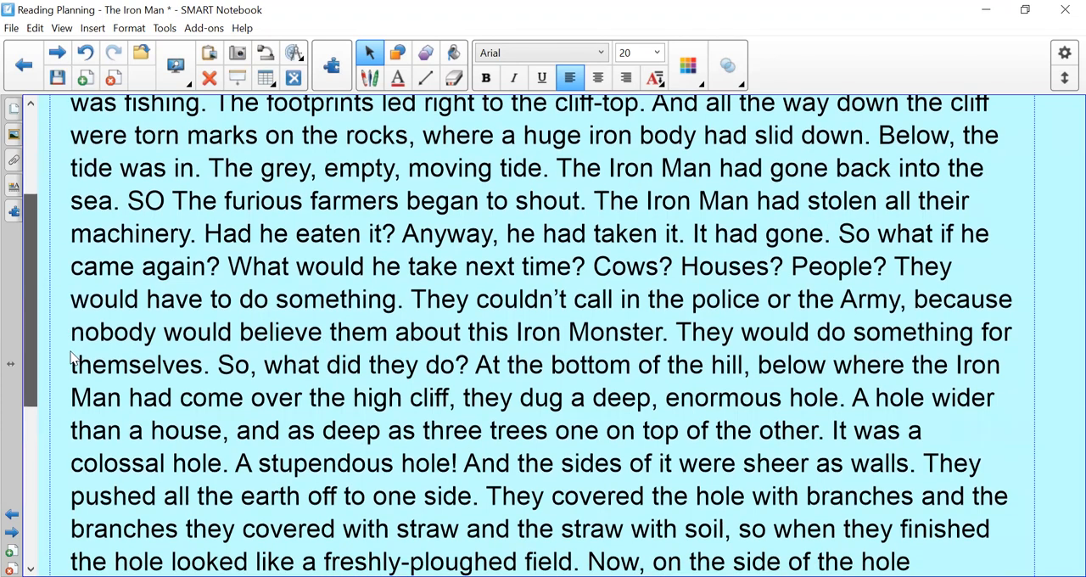
pyautogui.scroll(-3)
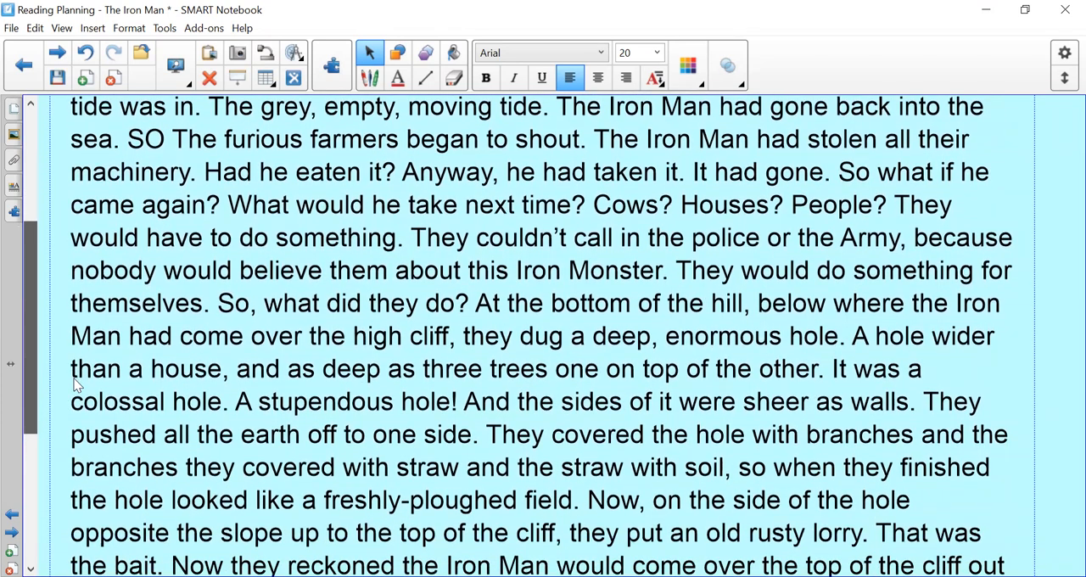
pyautogui.scroll(-3)
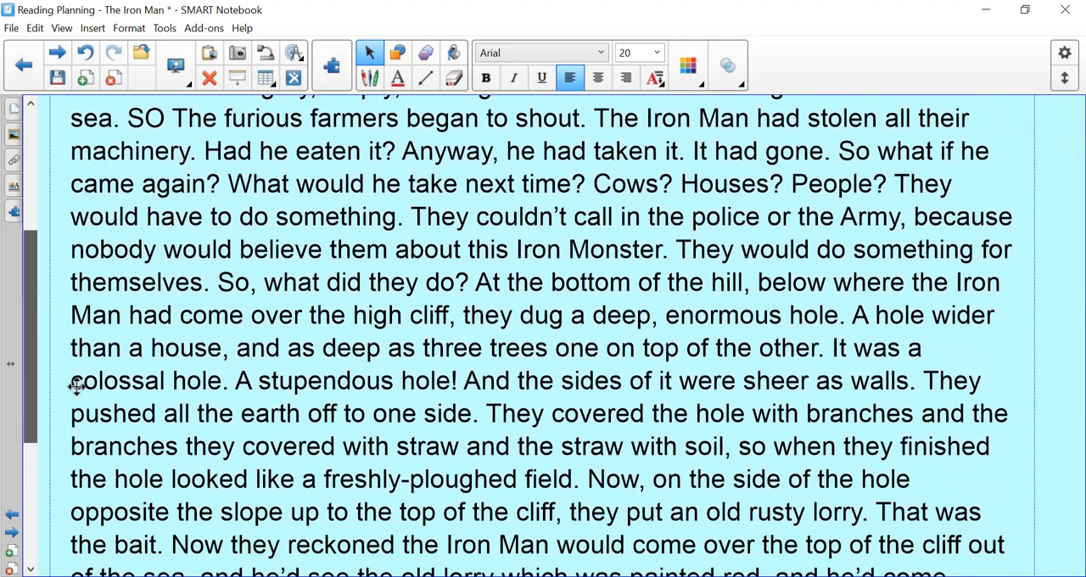
pyautogui.scroll(3)
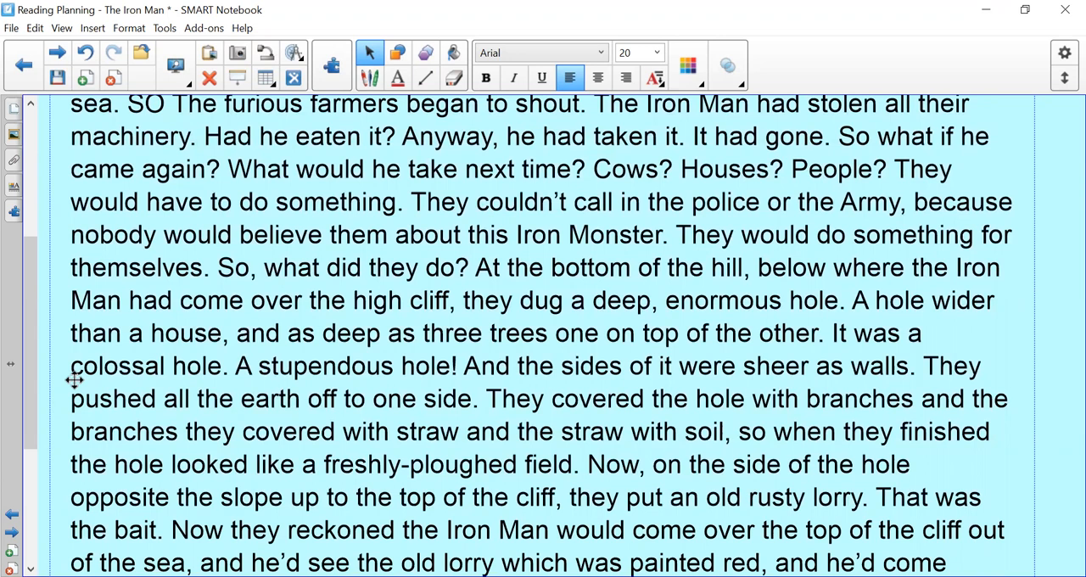
pyautogui.moveTo(26, 409)
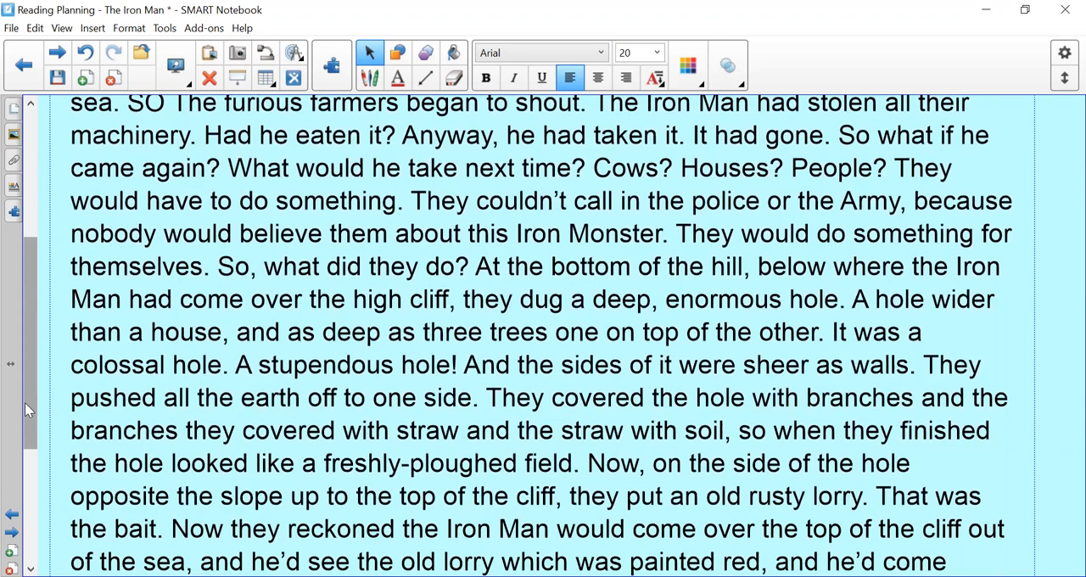
pyautogui.scroll(-3)
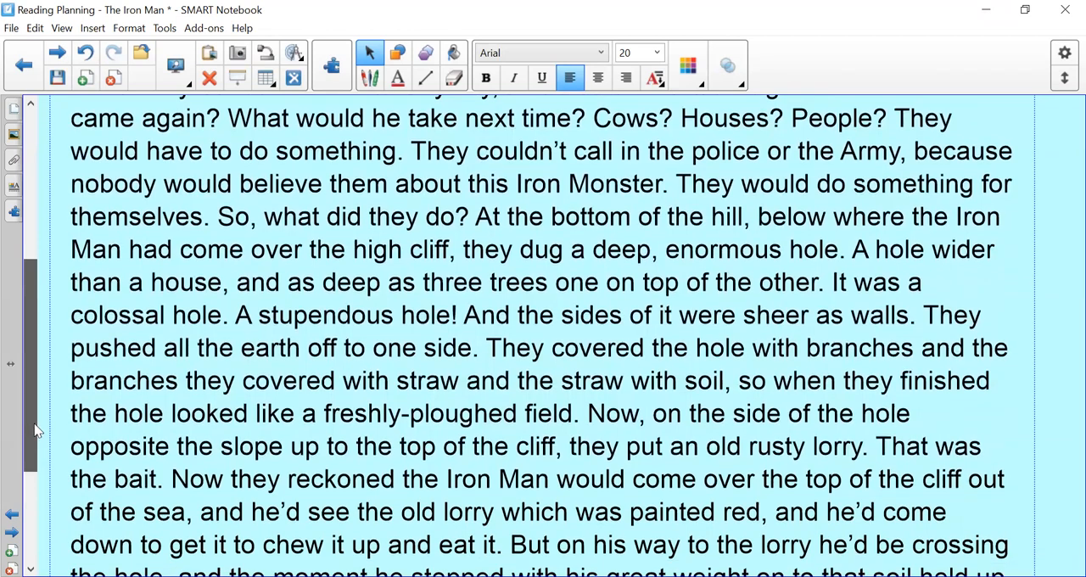
pyautogui.scroll(3)
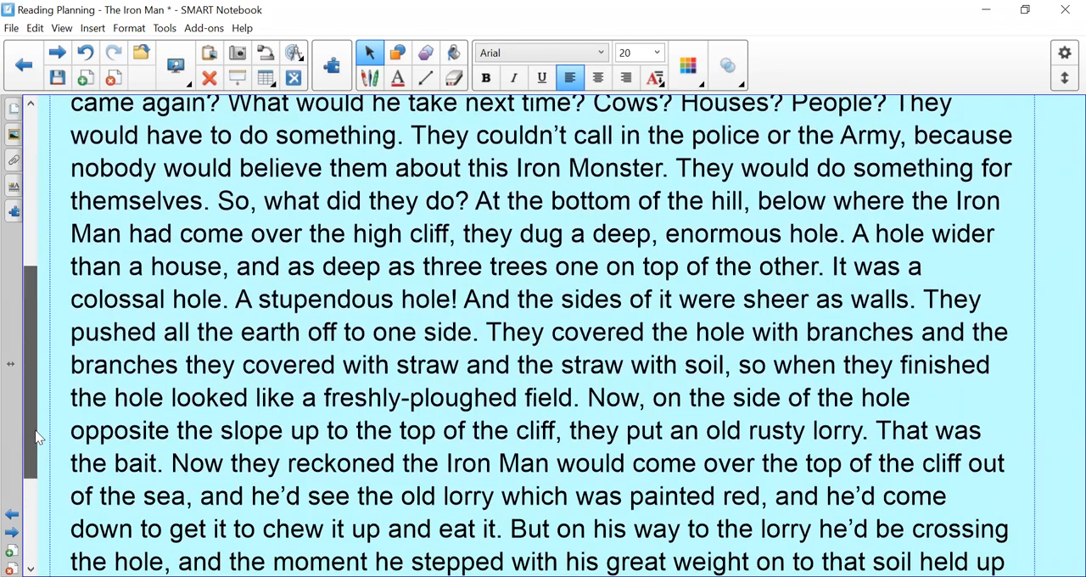
pyautogui.scroll(-3)
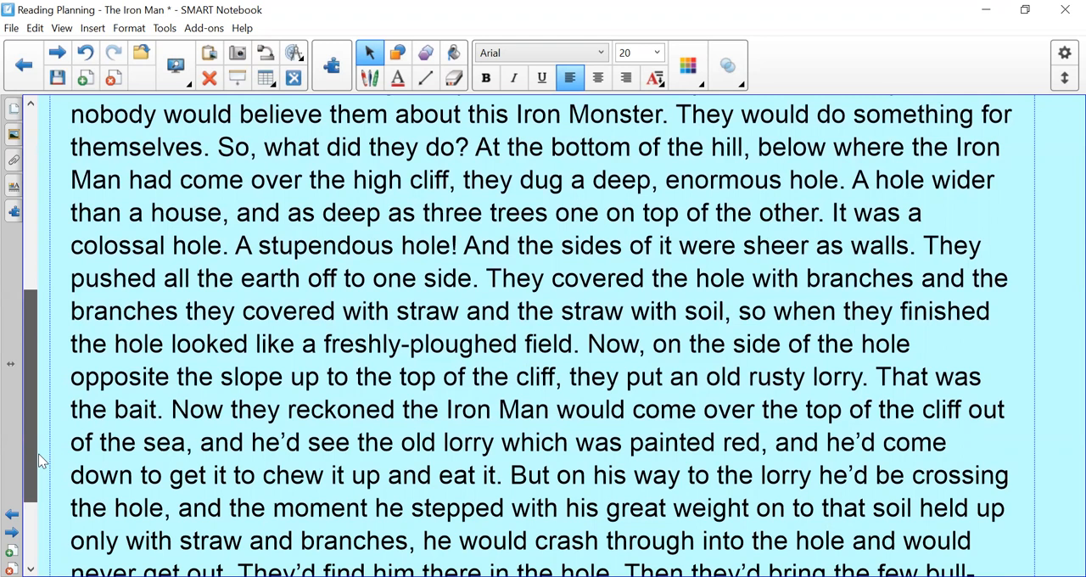
pyautogui.scroll(-3)
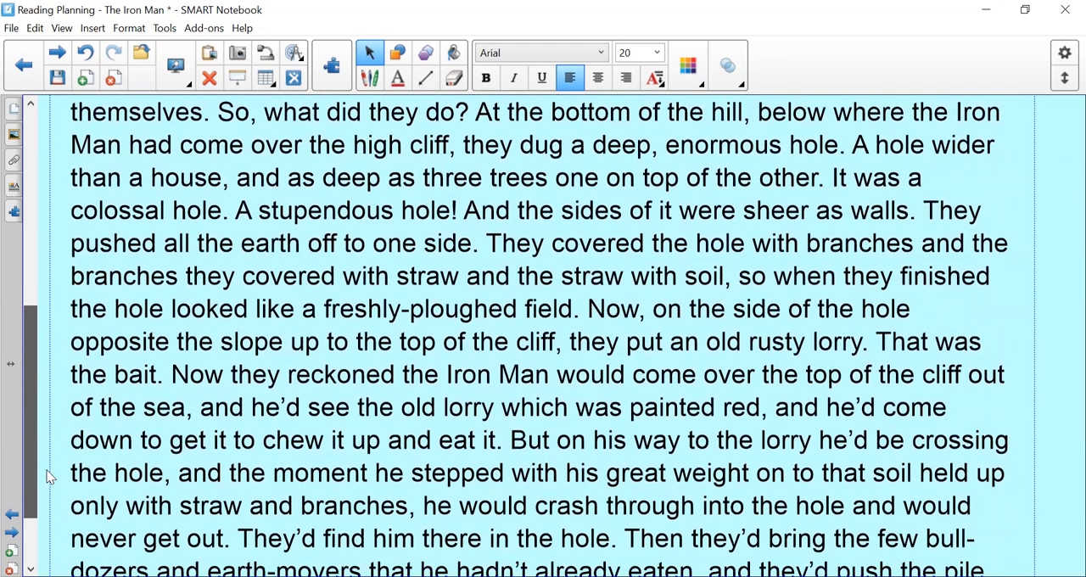
pyautogui.scroll(3)
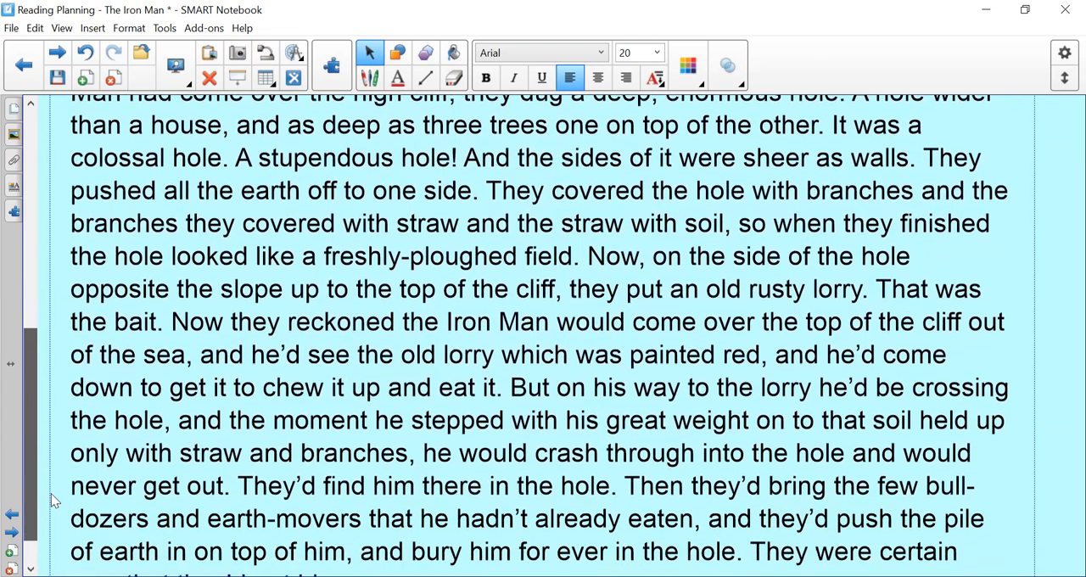
pyautogui.scroll(-3)
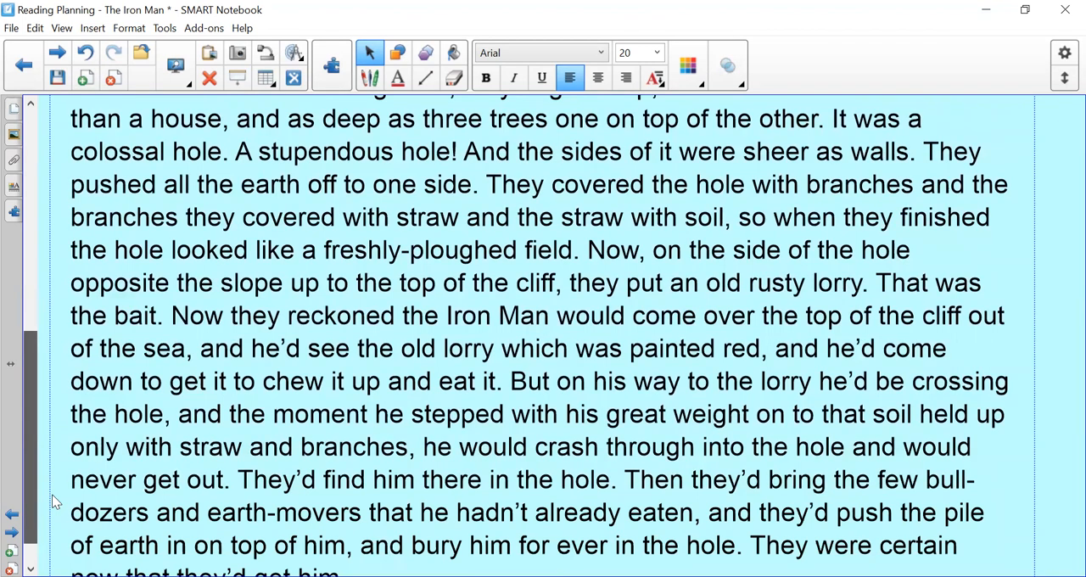
pyautogui.scroll(3)
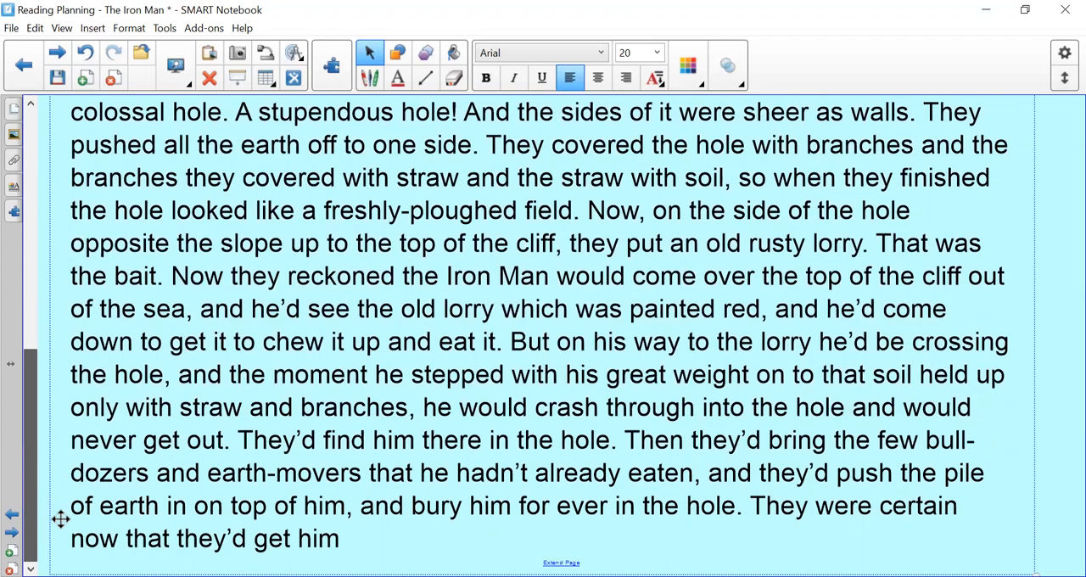
pyautogui.scroll(3)
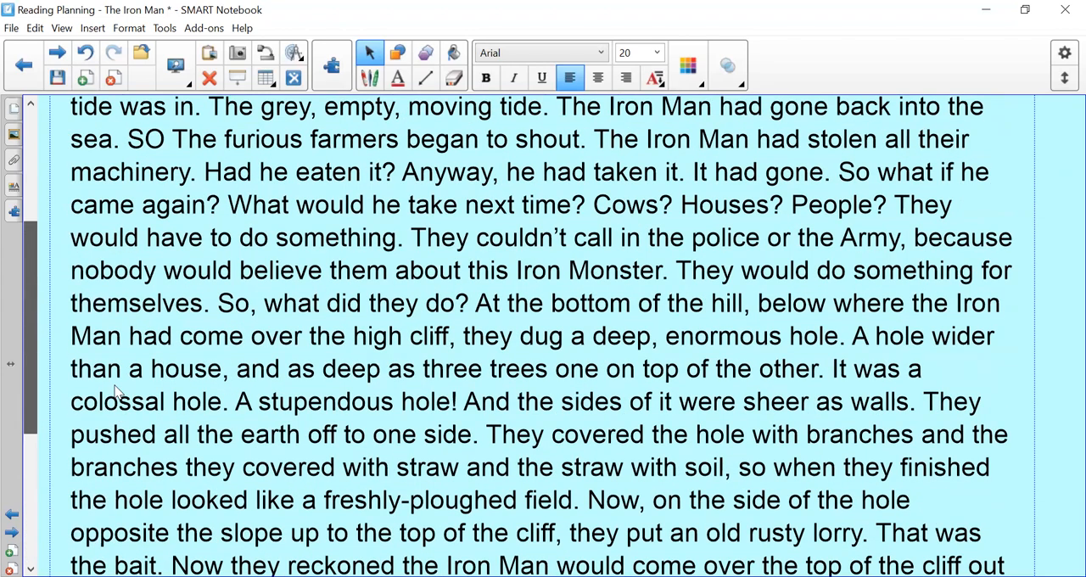
pyautogui.scroll(3)
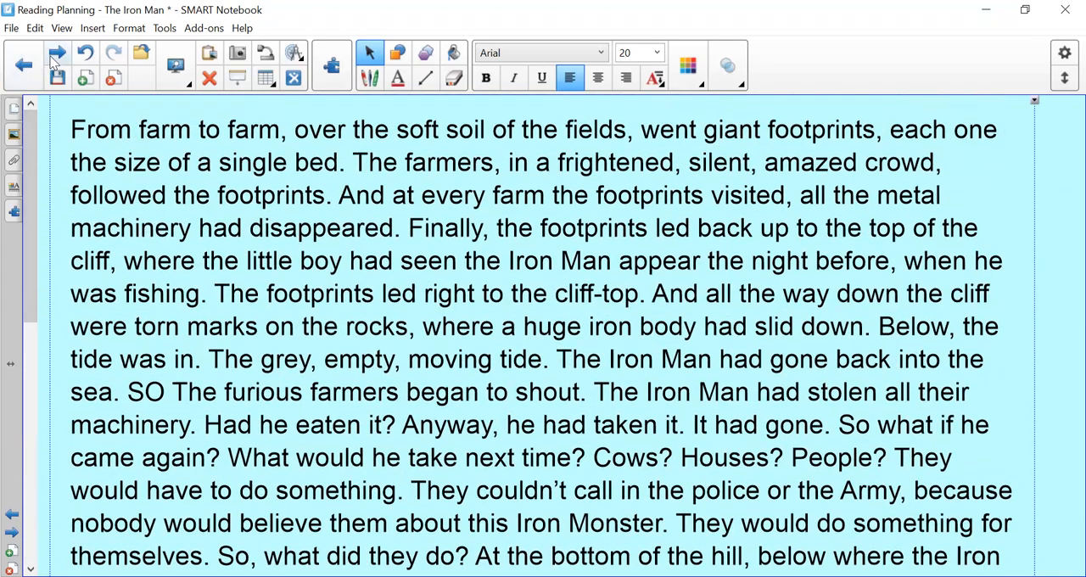
# Return to the vocabulary page with its New Word, guessed meaning and actual meaning table.
pyautogui.click(56, 53)
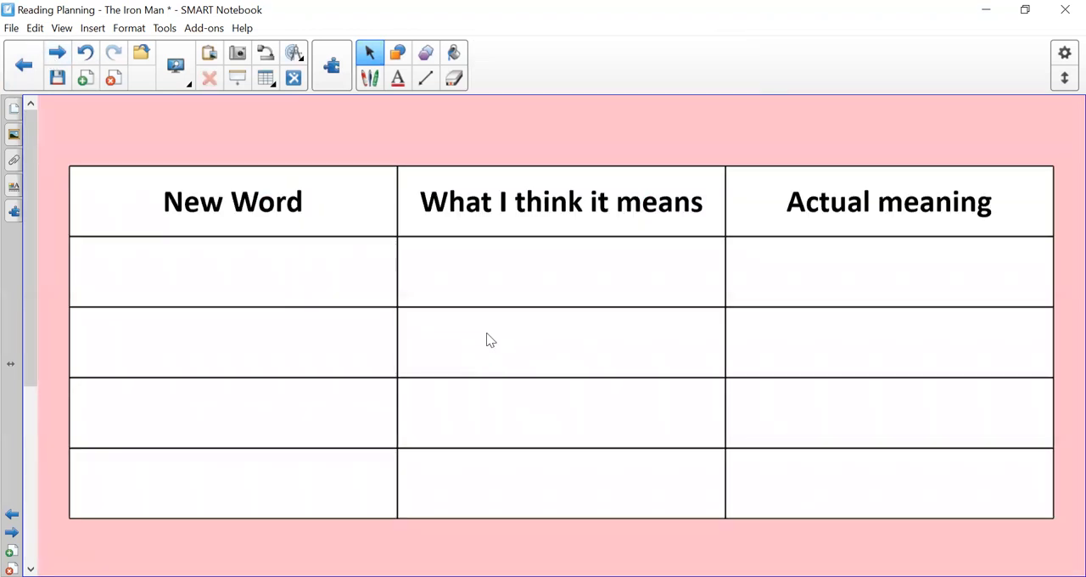
pyautogui.moveTo(614, 513)
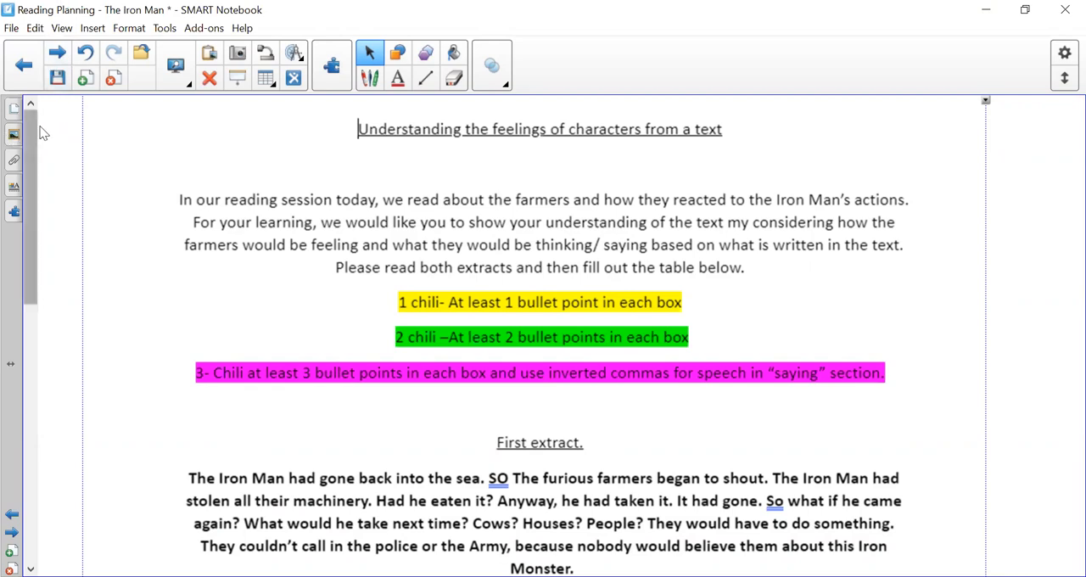
pyautogui.moveTo(32, 138)
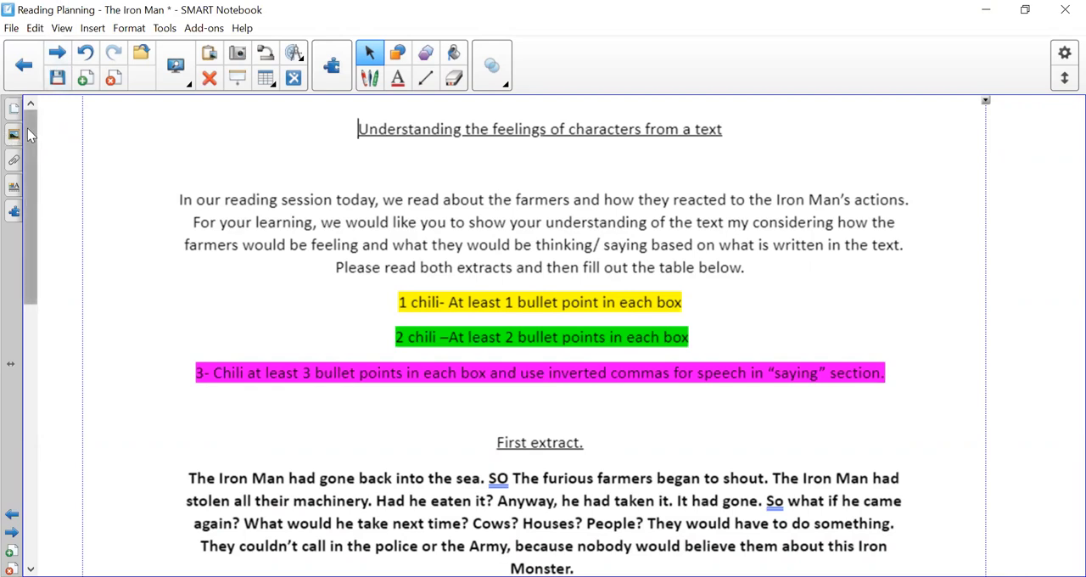
pyautogui.moveTo(360, 238)
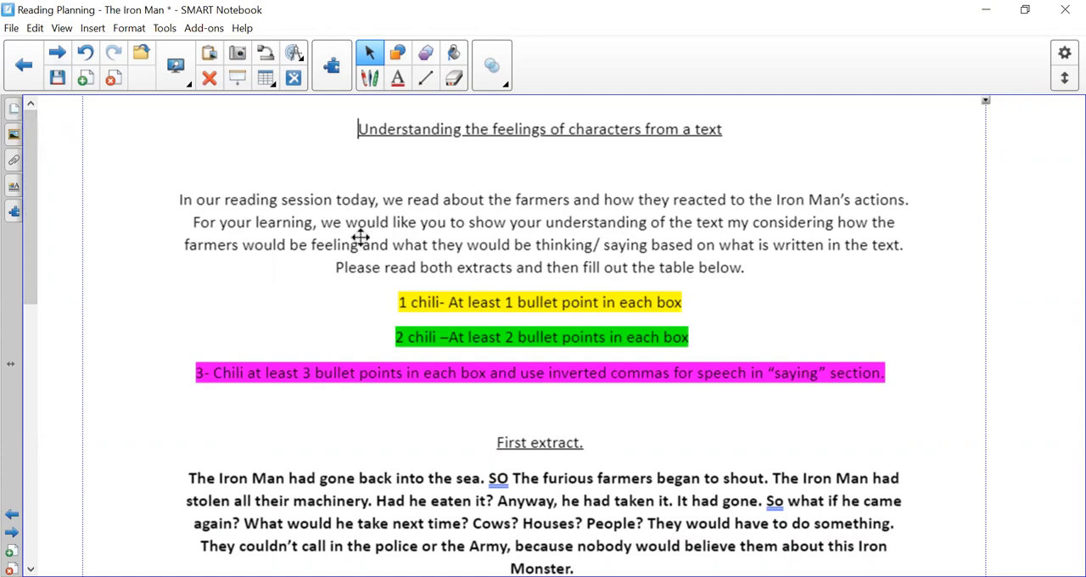
pyautogui.moveTo(658, 215)
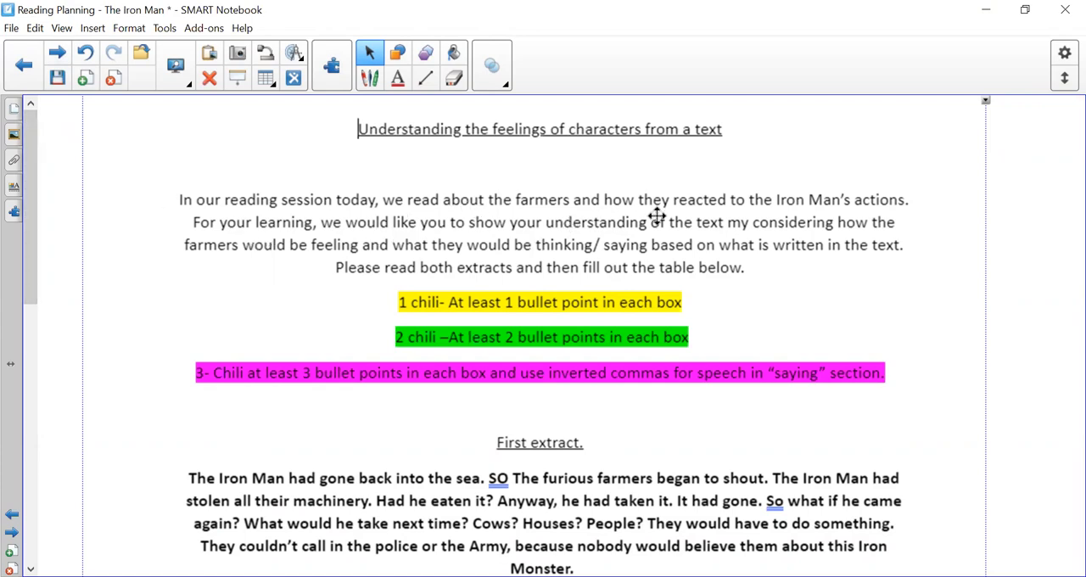
pyautogui.moveTo(573, 202)
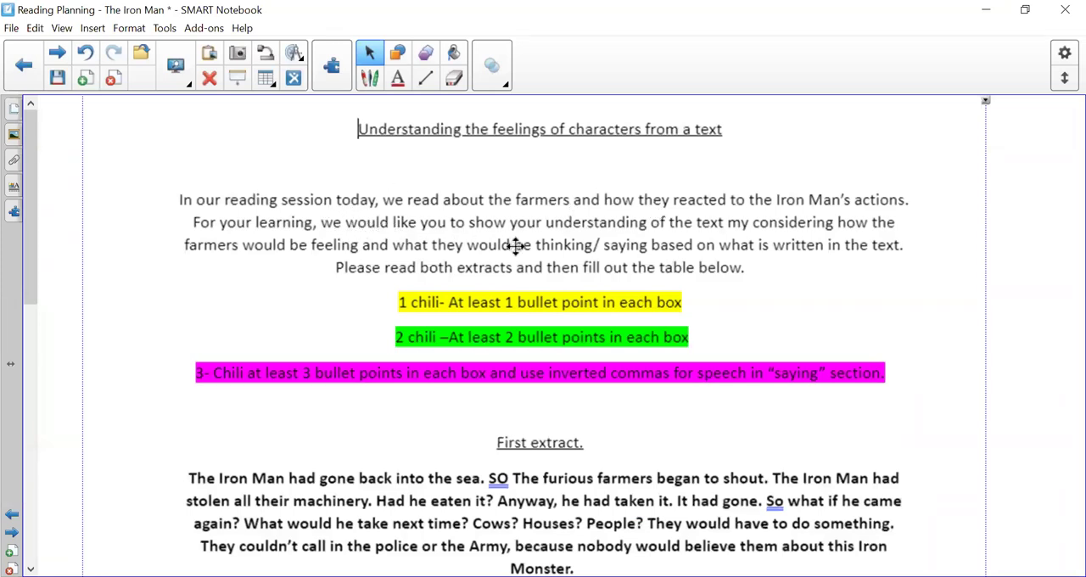
pyautogui.moveTo(738, 227)
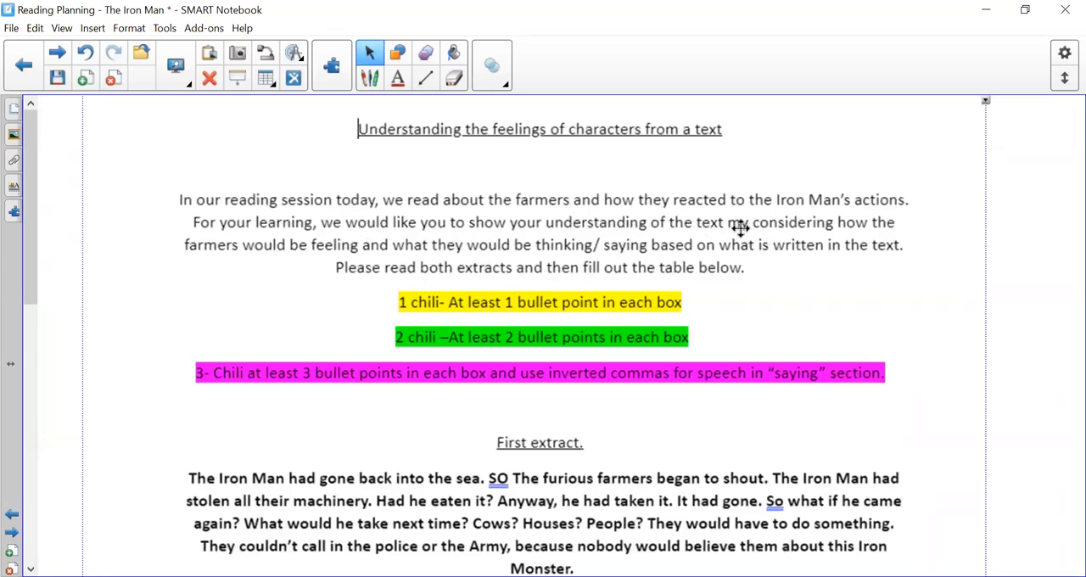
pyautogui.moveTo(413, 260)
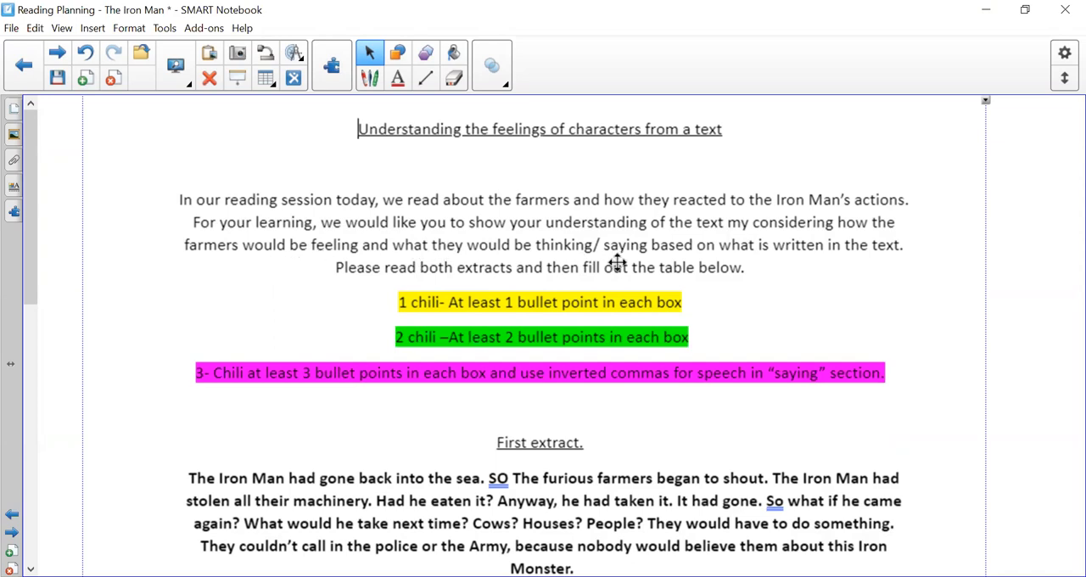
pyautogui.moveTo(770, 274)
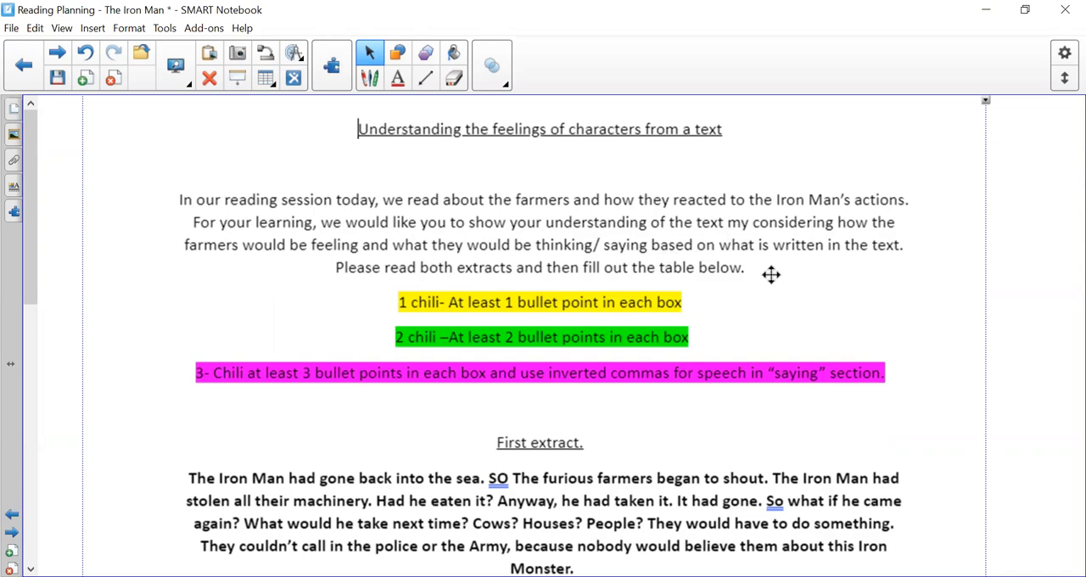
pyautogui.moveTo(495, 296)
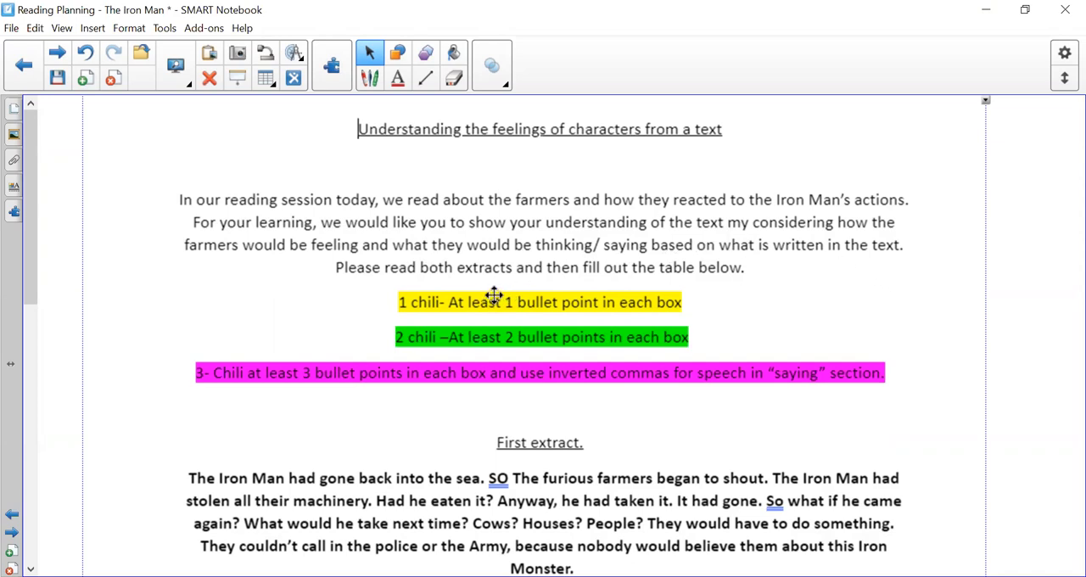
pyautogui.moveTo(831, 304)
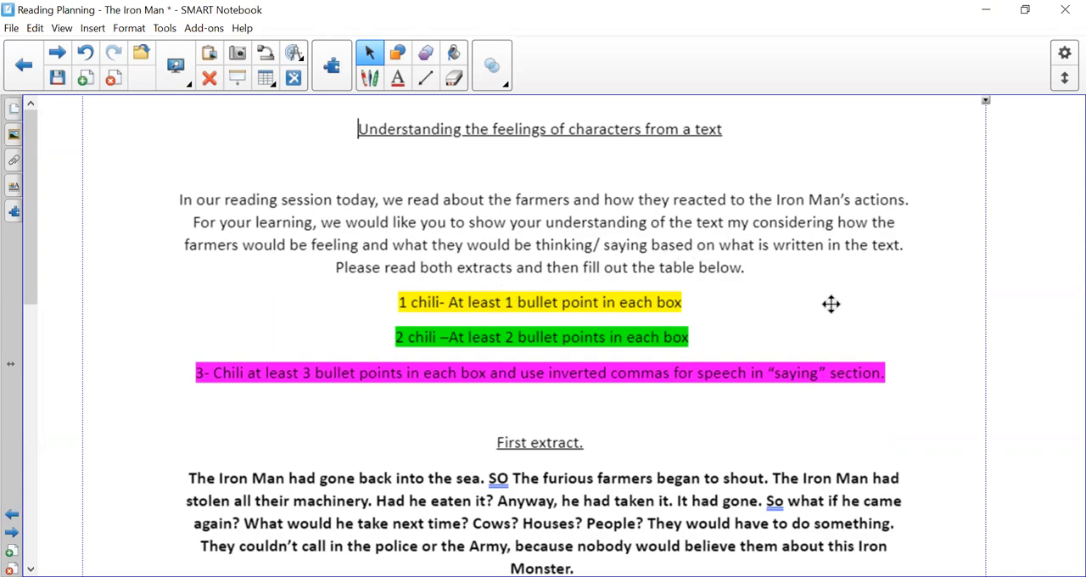
pyautogui.moveTo(418, 283)
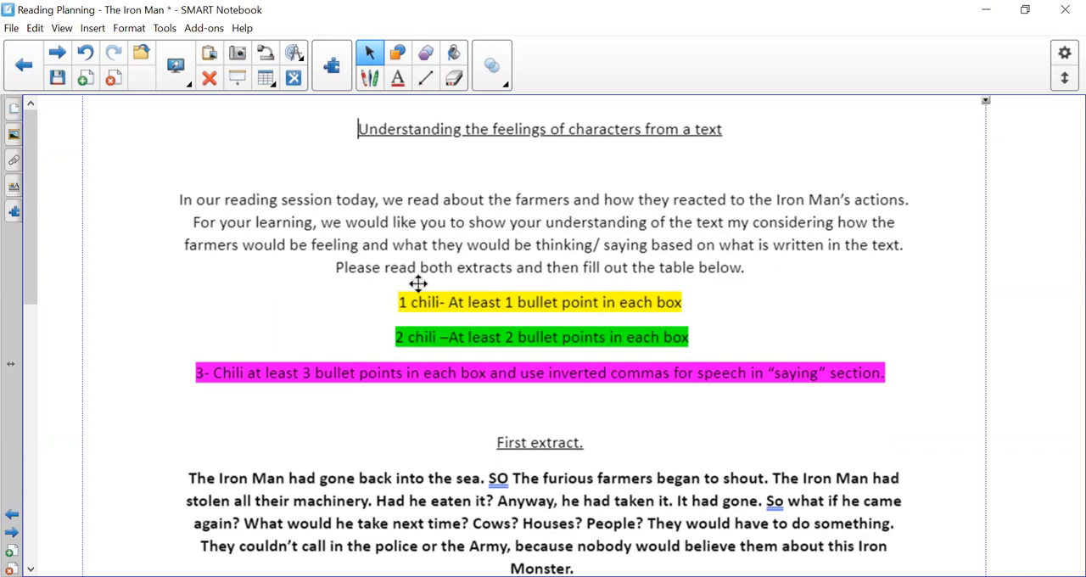
pyautogui.moveTo(466, 314)
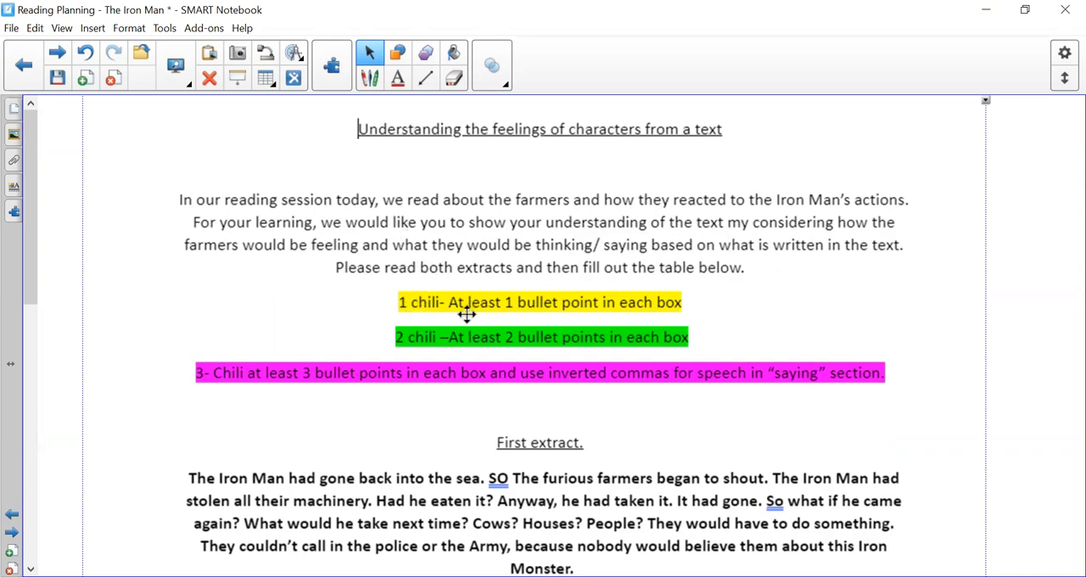
pyautogui.moveTo(717, 331)
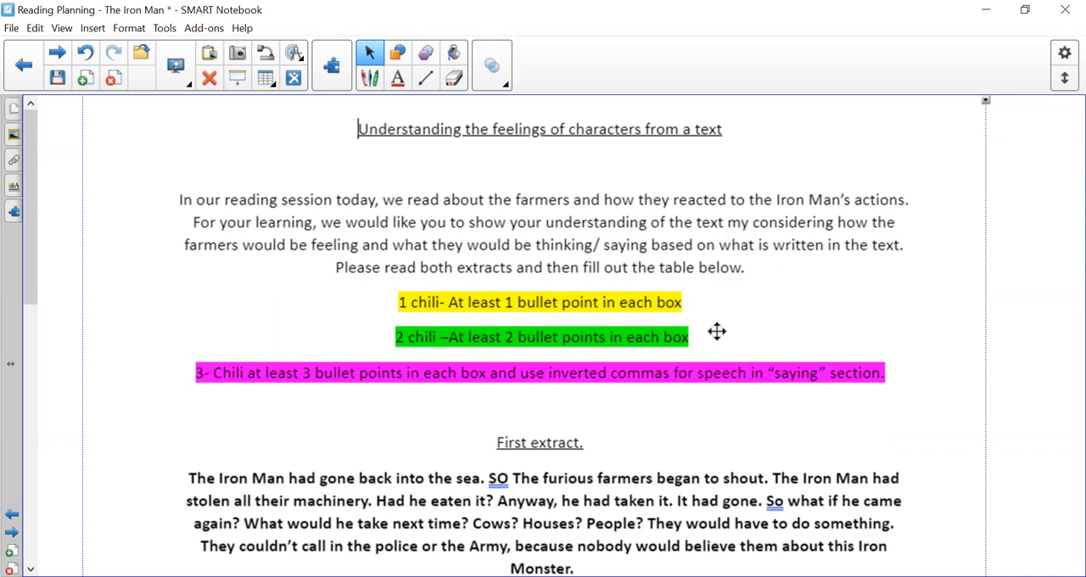
pyautogui.moveTo(537, 344)
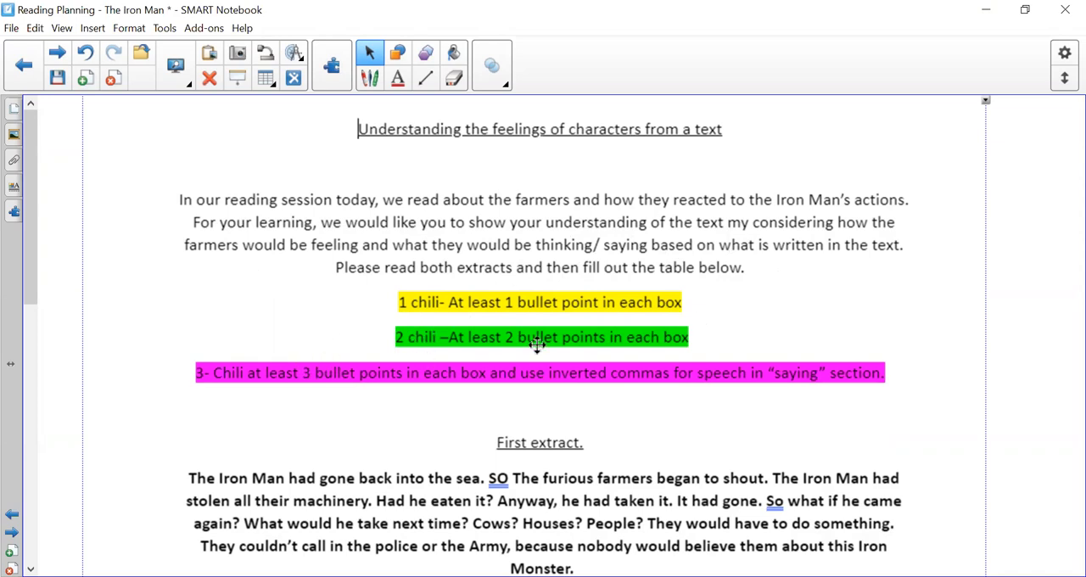
pyautogui.moveTo(117, 385)
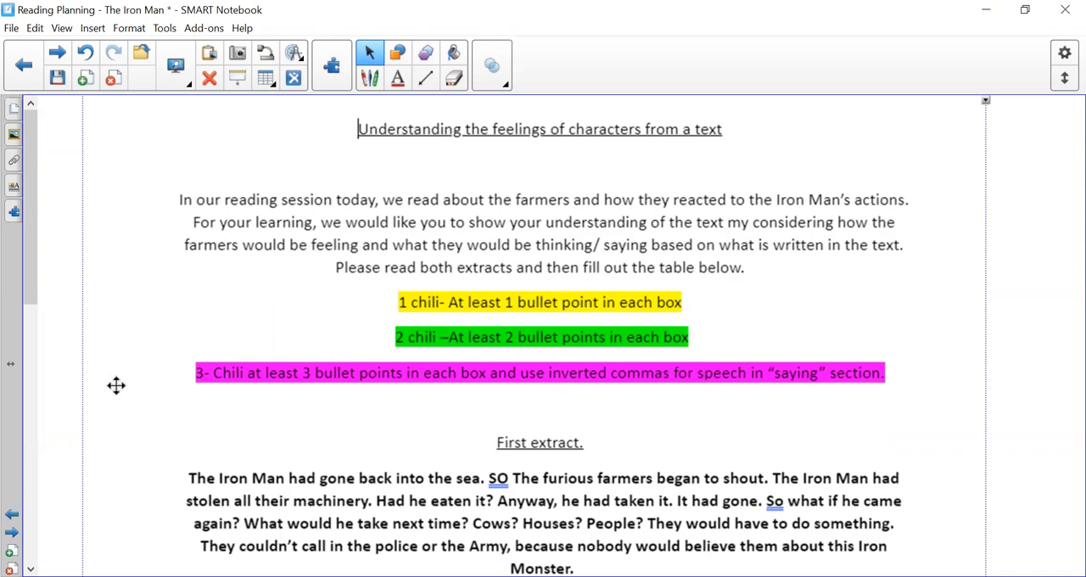
pyautogui.moveTo(448, 387)
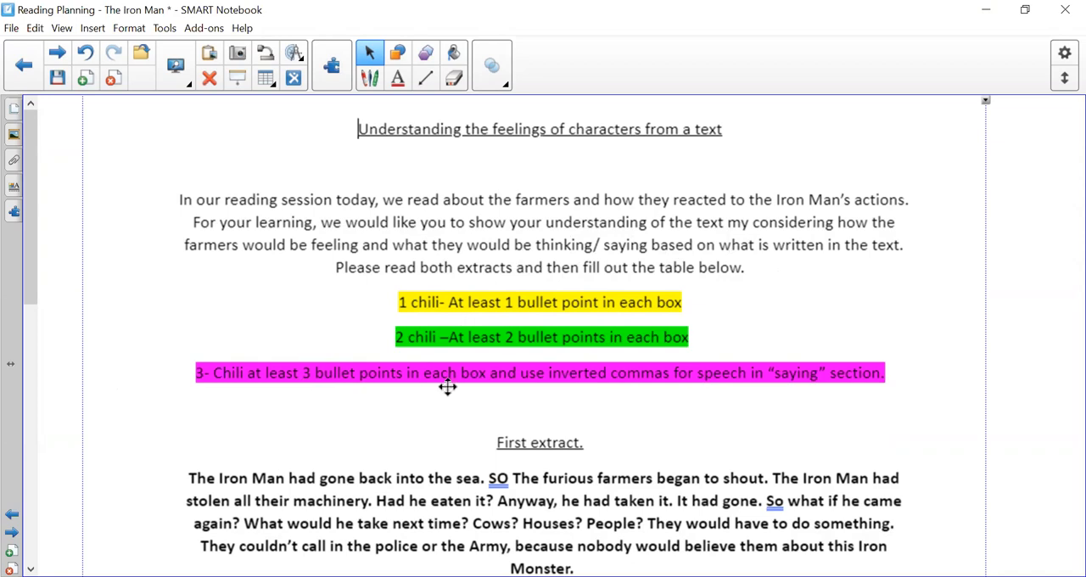
pyautogui.moveTo(558, 385)
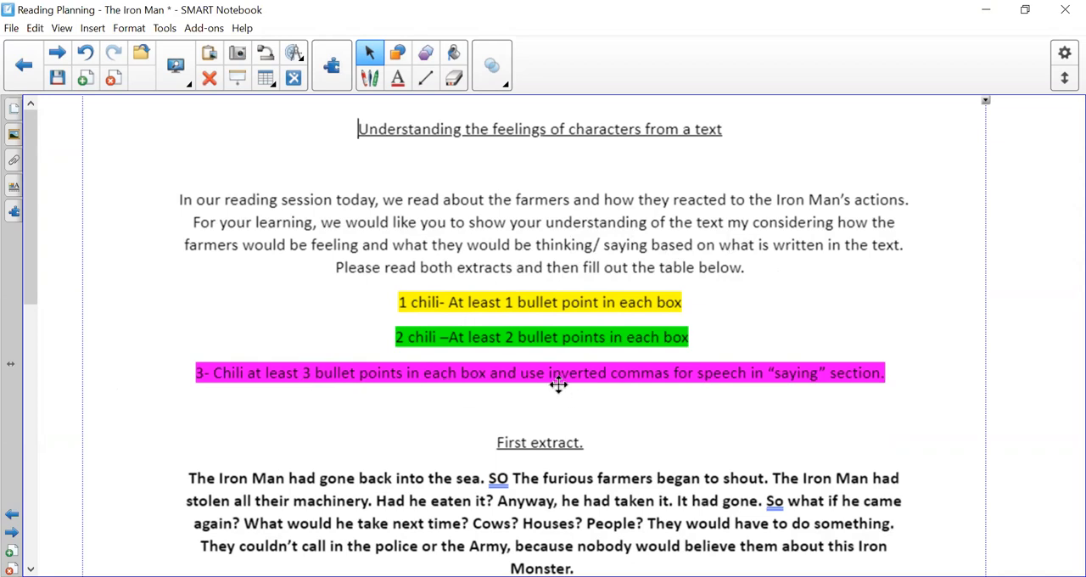
pyautogui.moveTo(856, 410)
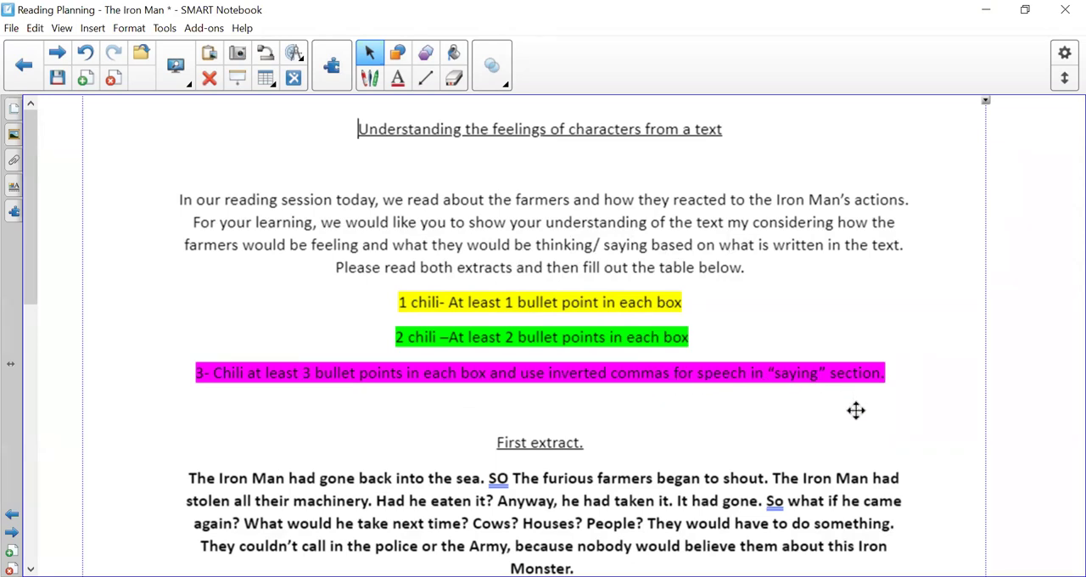
pyautogui.moveTo(557, 324)
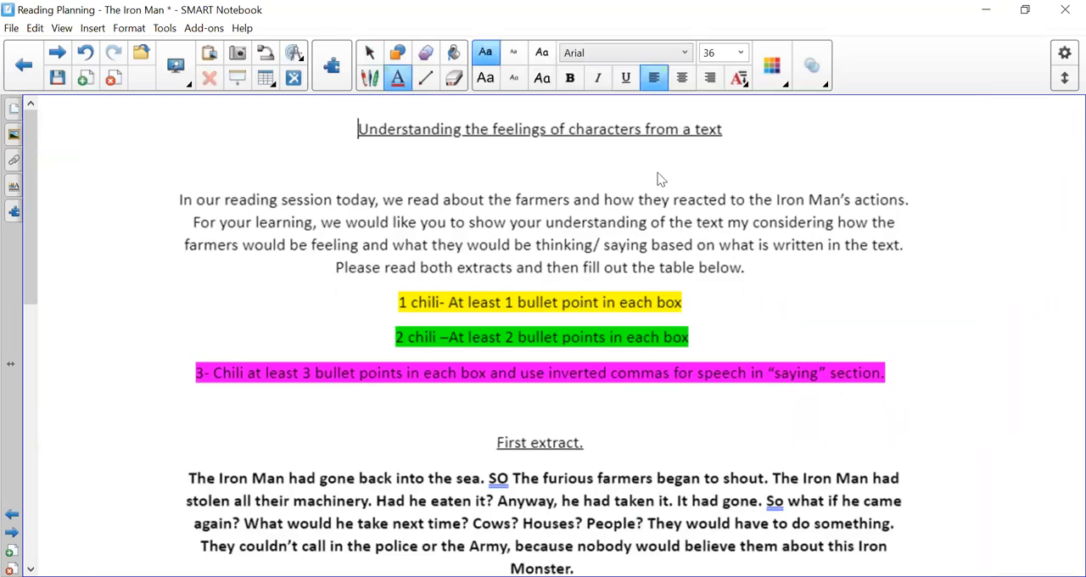
# Start editing the instruction text to replace the typo 'my' with 'by'.
pyautogui.click(731, 227)
pyautogui.write('b')
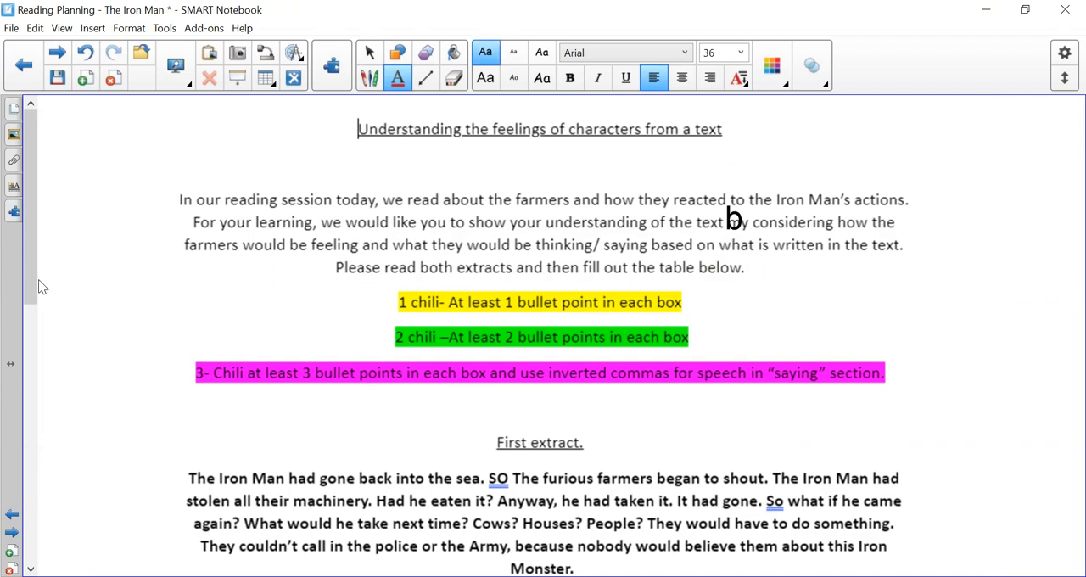
pyautogui.scroll(-3)
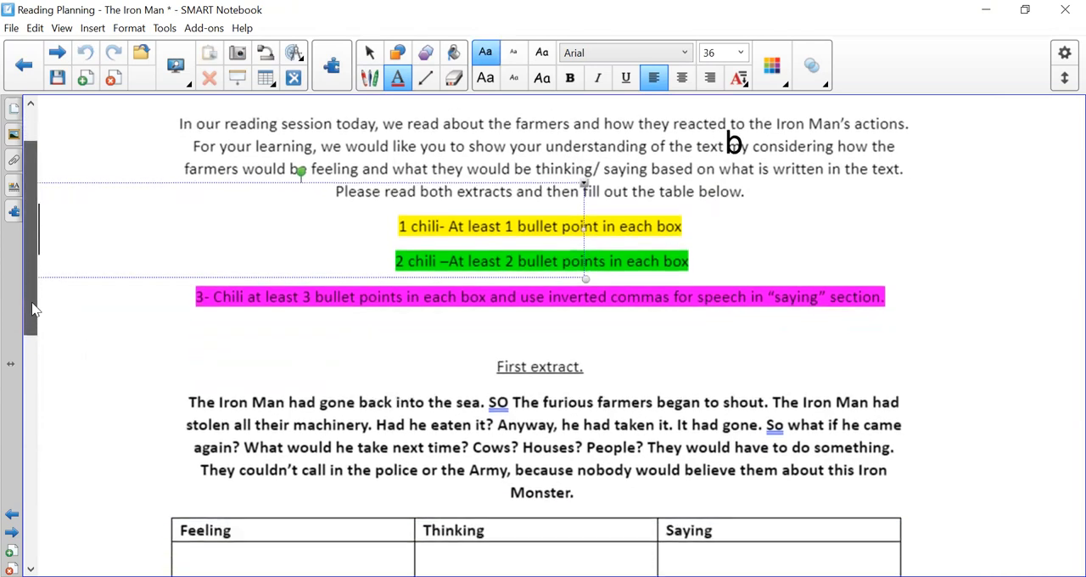
pyautogui.scroll(-3)
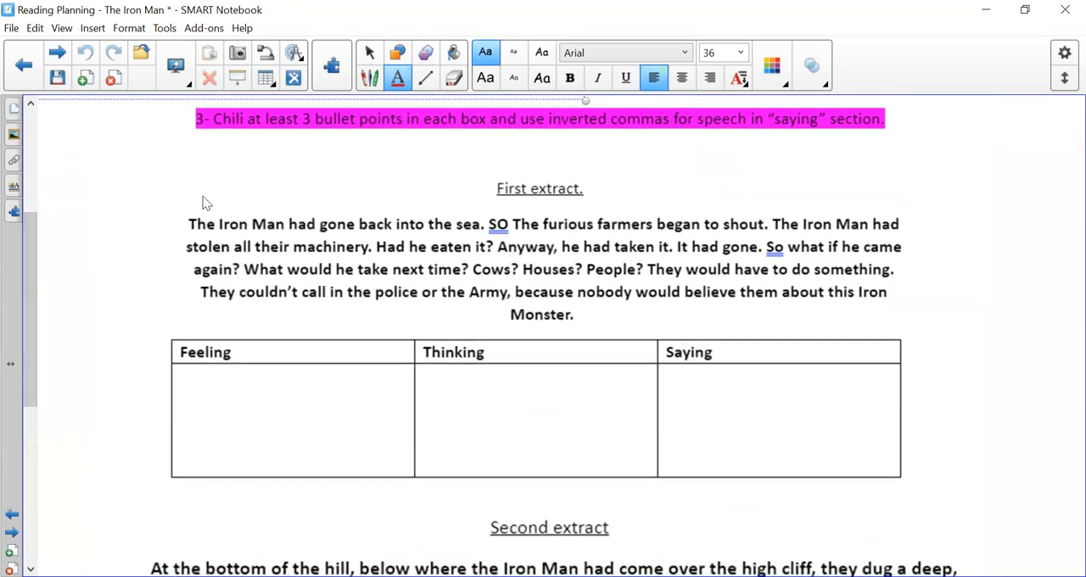
pyautogui.moveTo(187, 209)
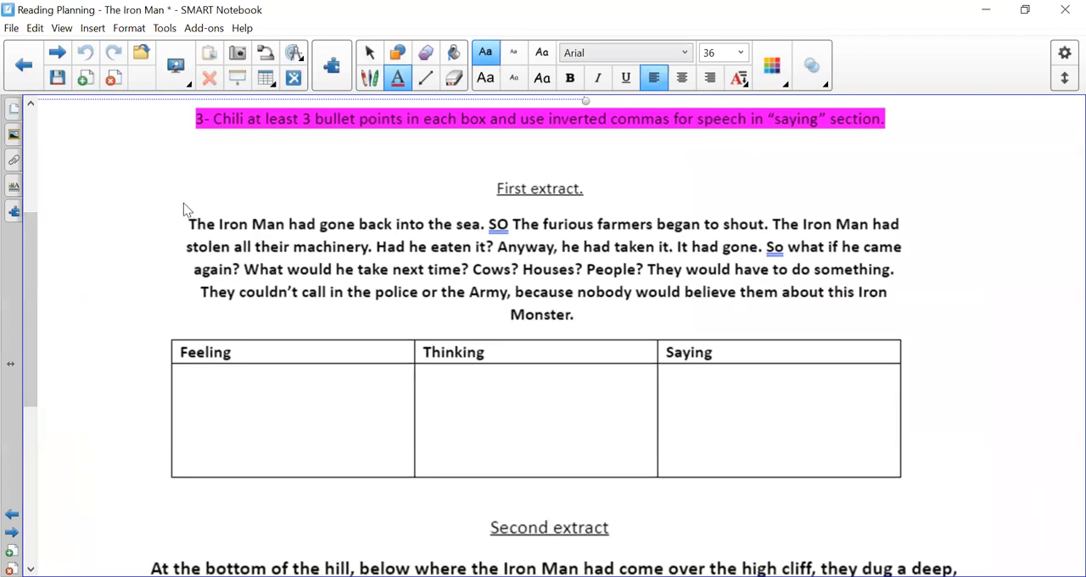
pyautogui.moveTo(297, 225)
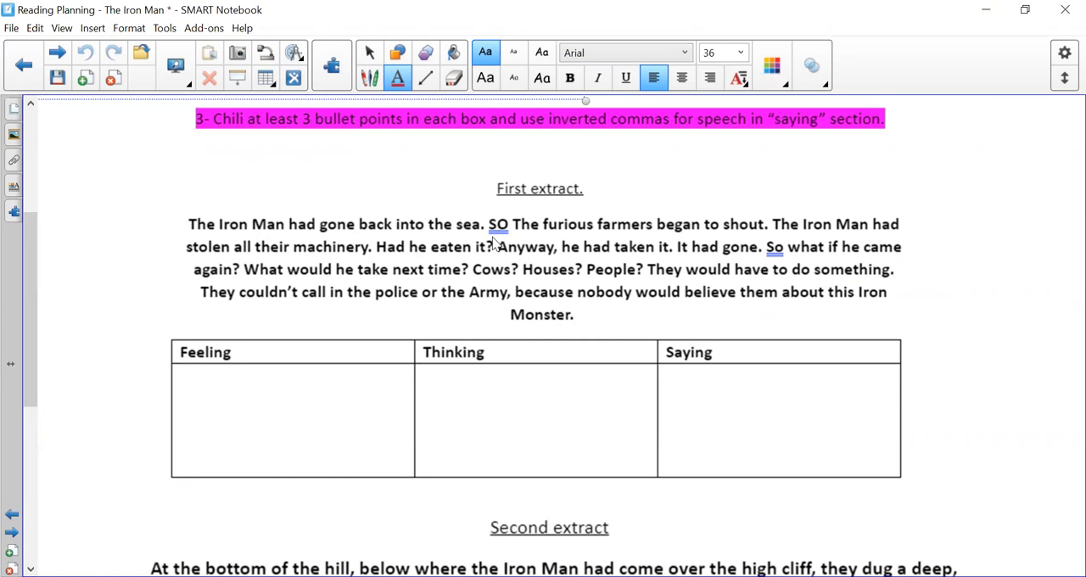
pyautogui.moveTo(811, 261)
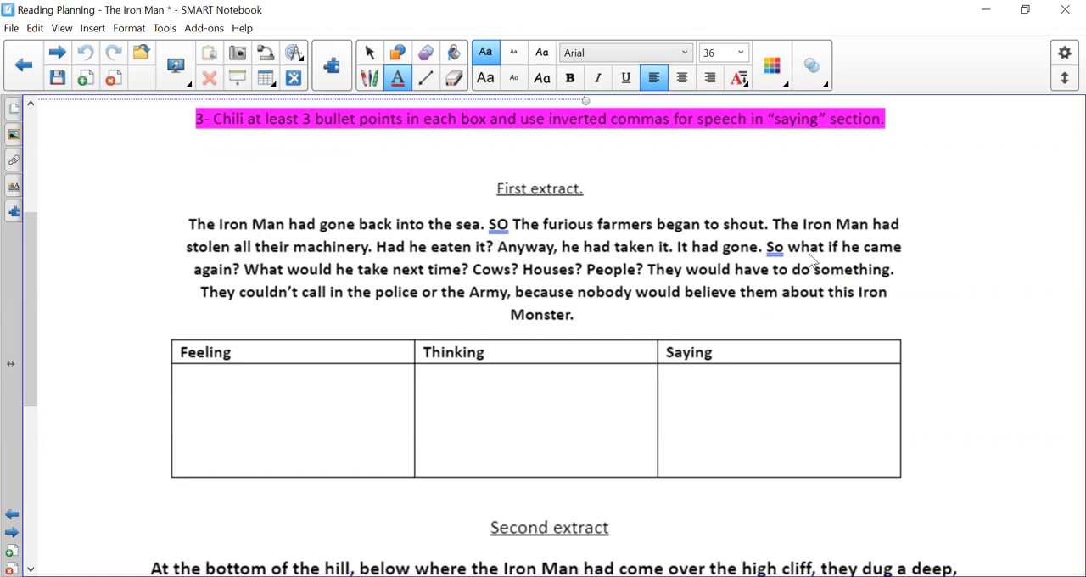
pyautogui.moveTo(314, 255)
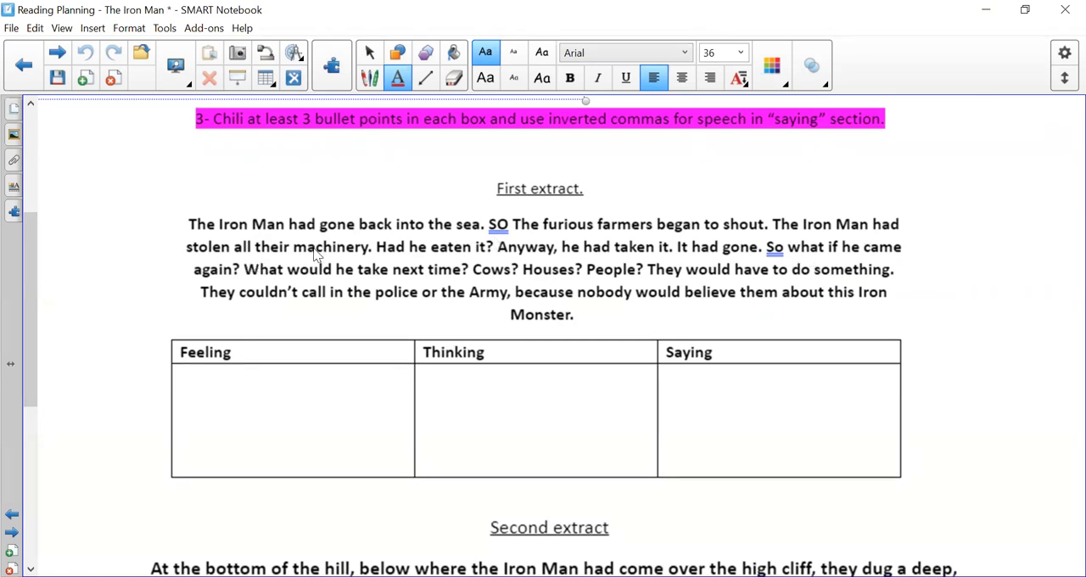
pyautogui.moveTo(497, 255)
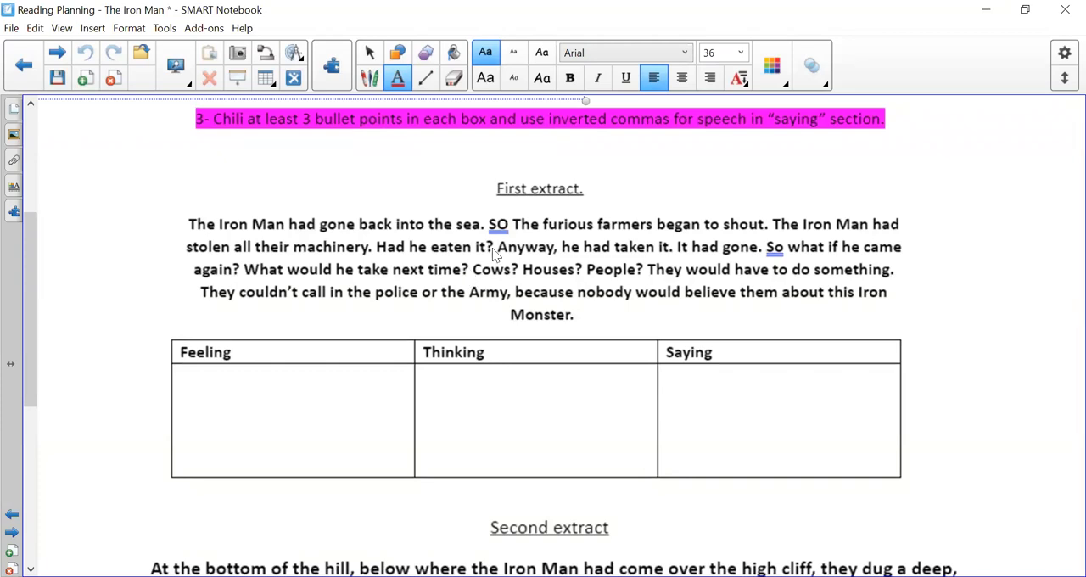
pyautogui.moveTo(728, 266)
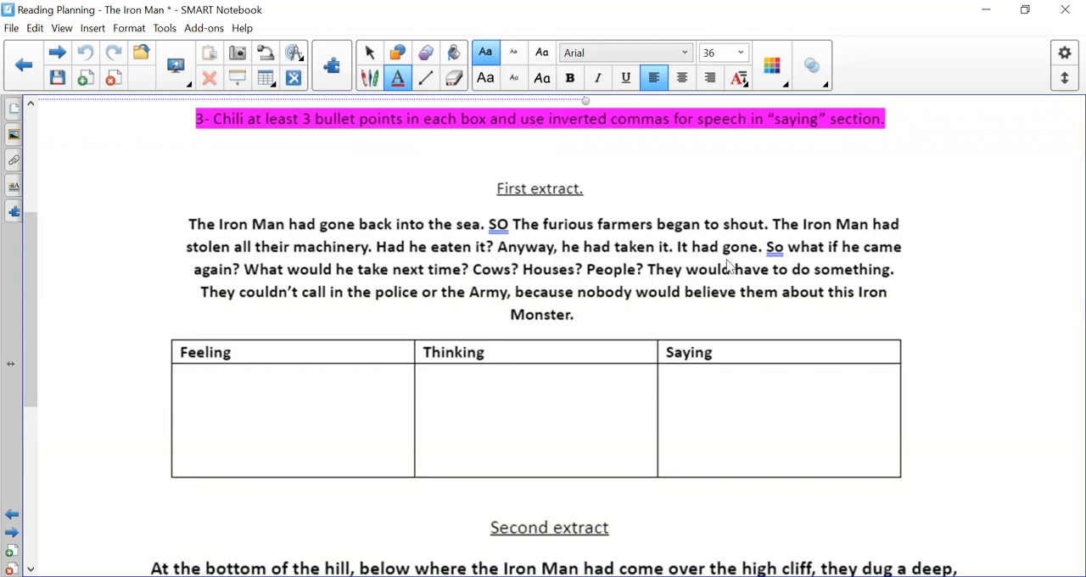
pyautogui.moveTo(263, 288)
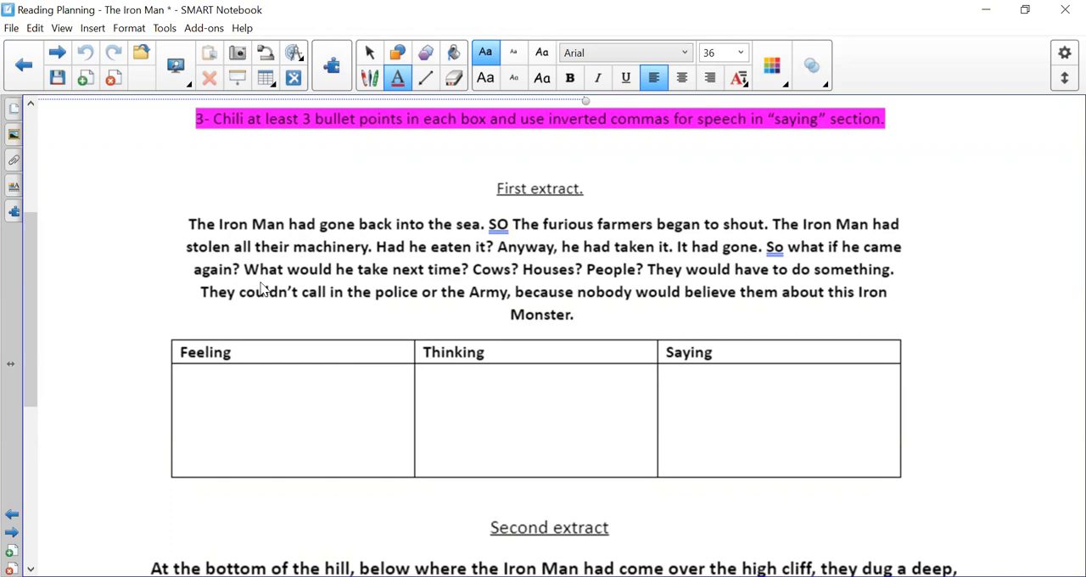
pyautogui.moveTo(584, 278)
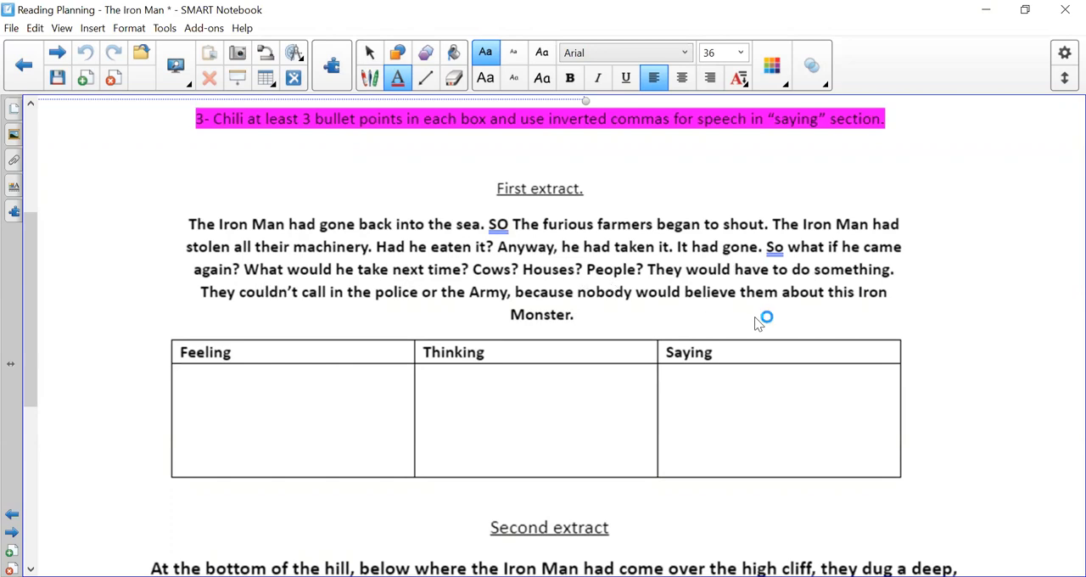
pyautogui.moveTo(410, 317)
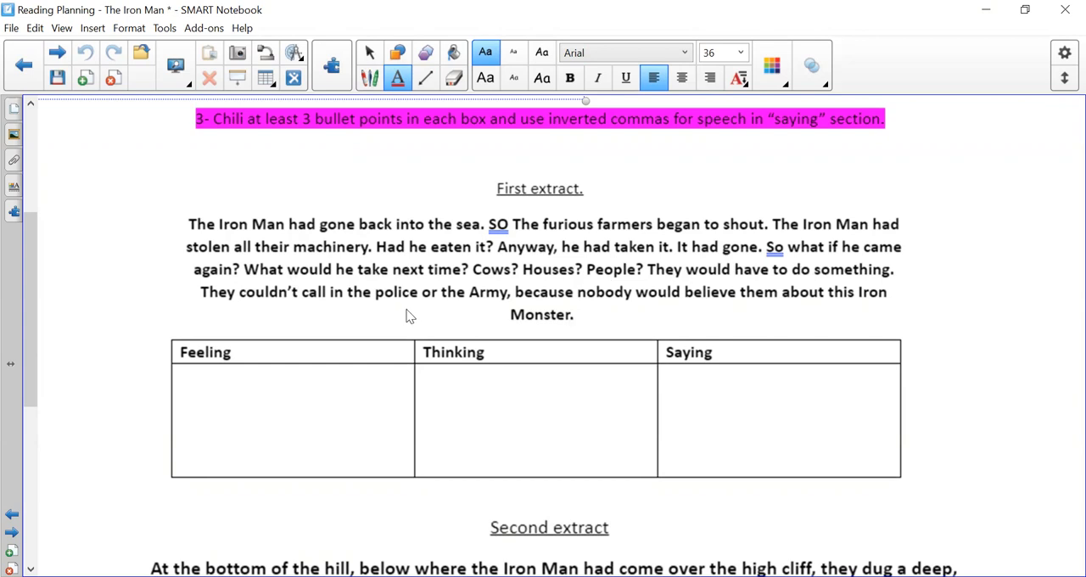
pyautogui.moveTo(598, 319)
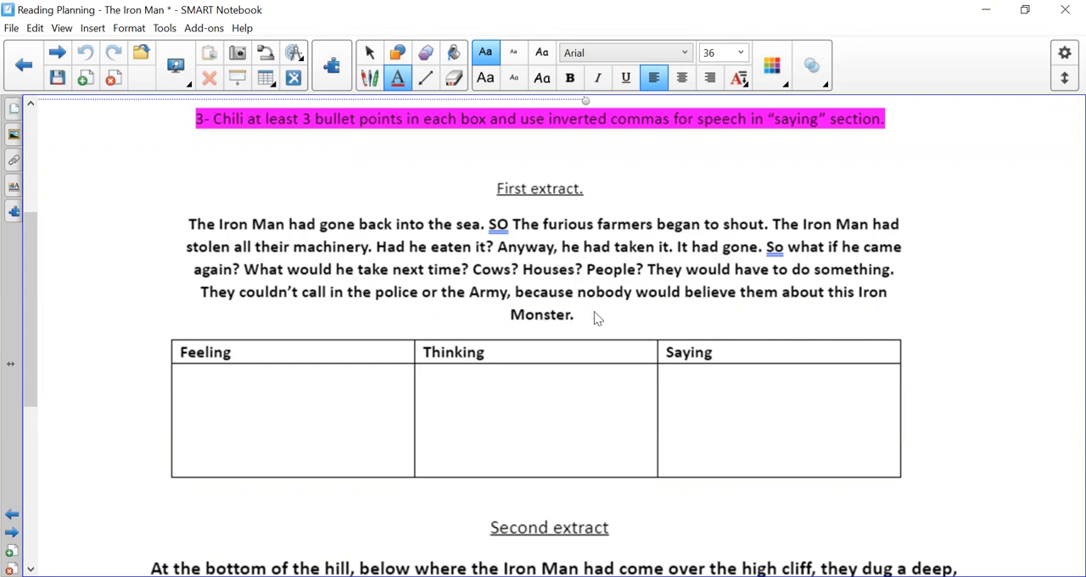
pyautogui.moveTo(738, 327)
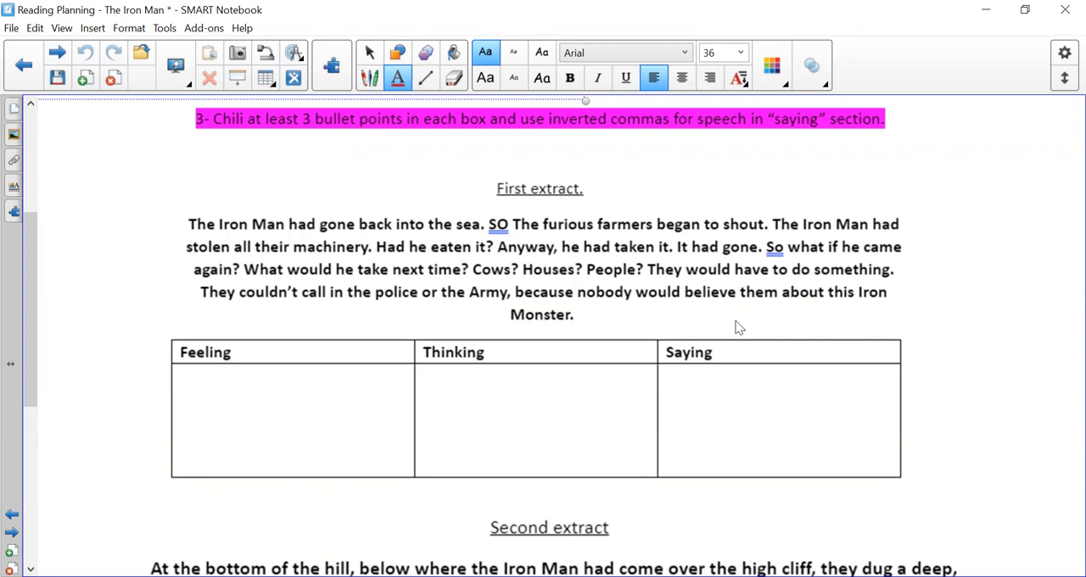
pyautogui.moveTo(689, 321)
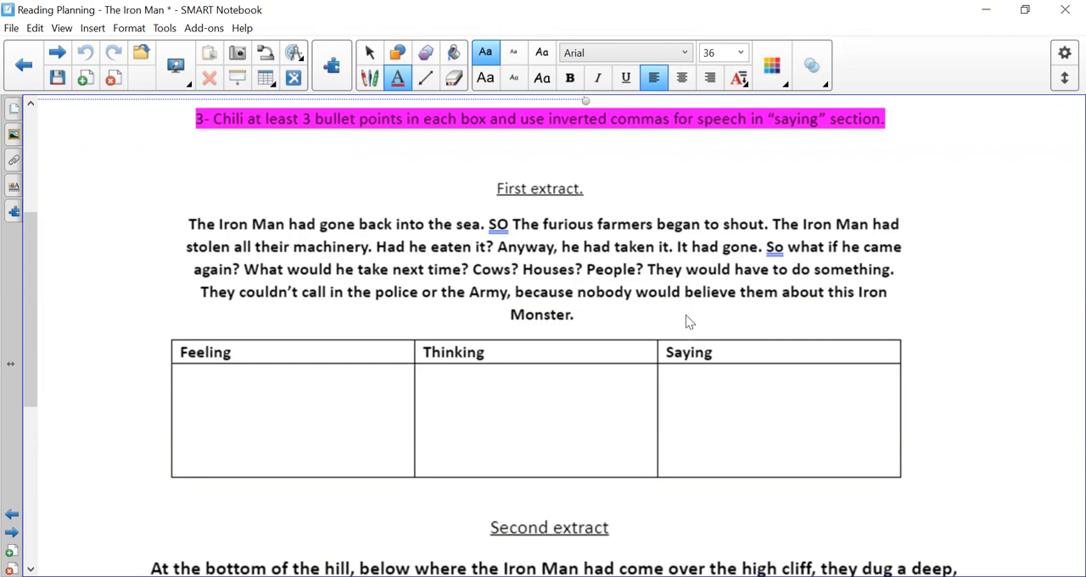
pyautogui.moveTo(334, 413)
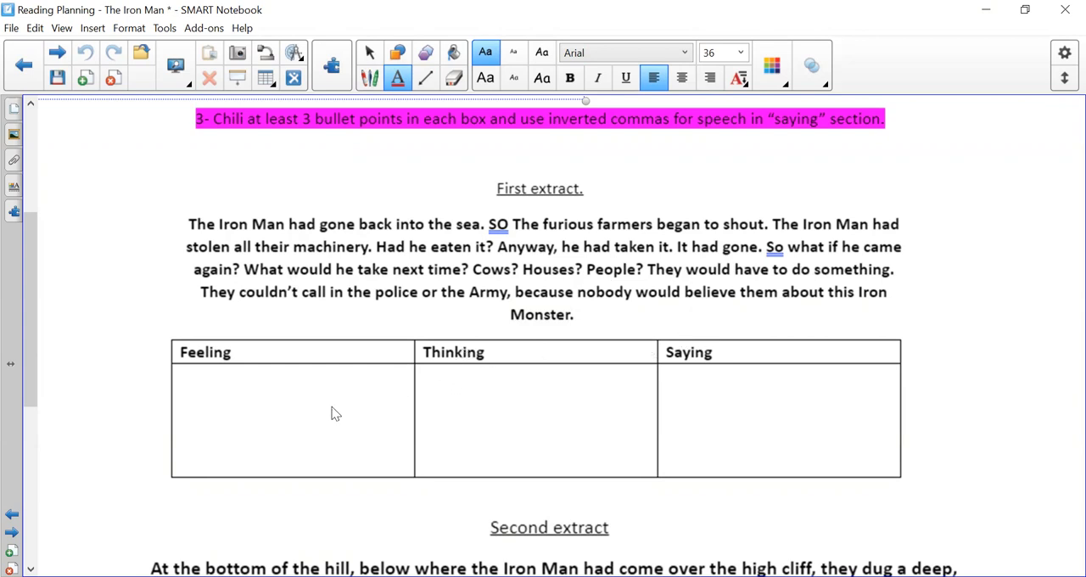
pyautogui.moveTo(296, 380)
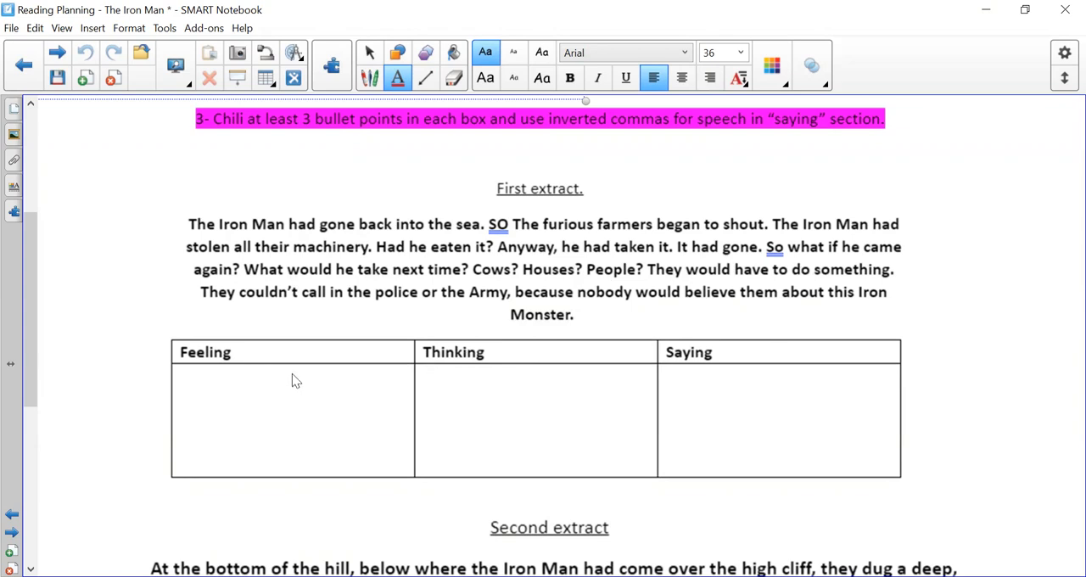
pyautogui.moveTo(264, 407)
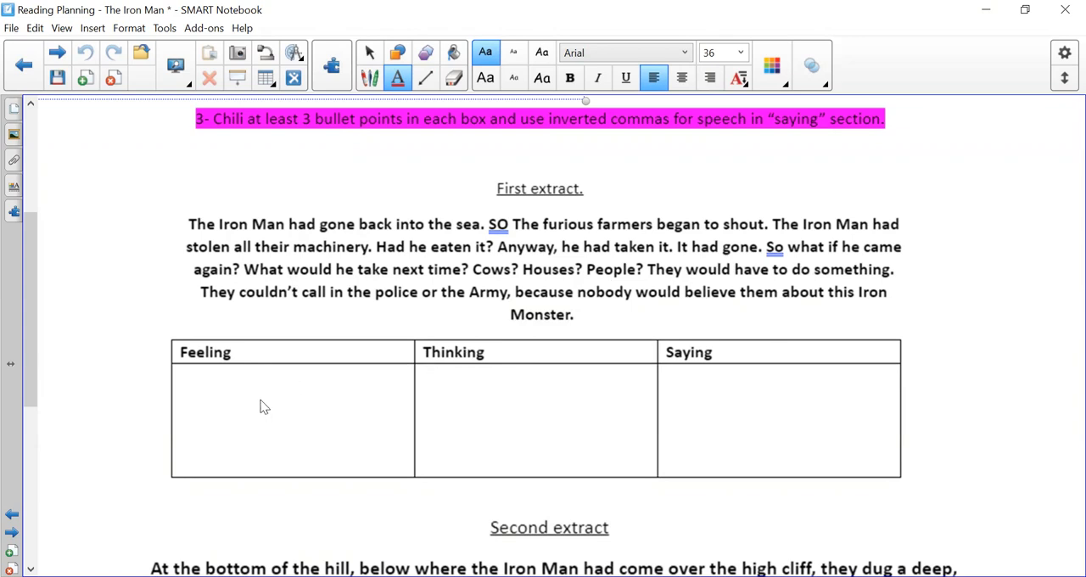
pyautogui.moveTo(693, 381)
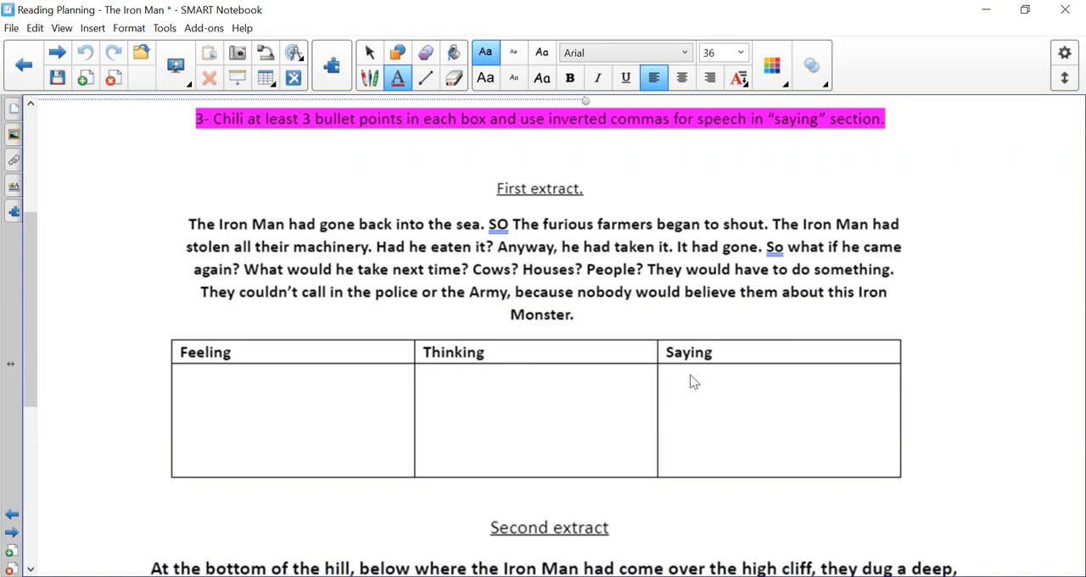
pyautogui.moveTo(551, 463)
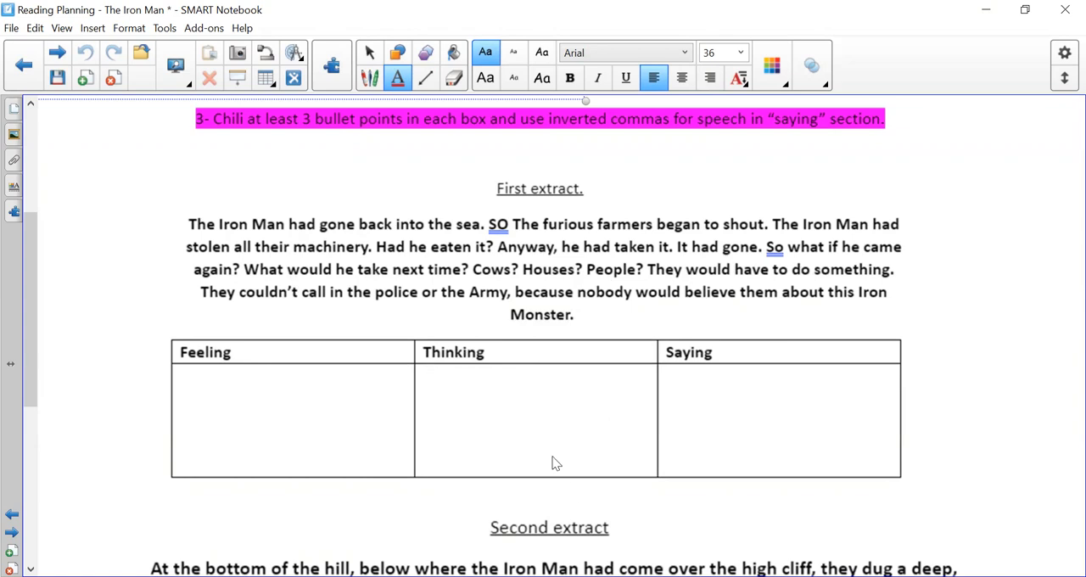
pyautogui.moveTo(473, 414)
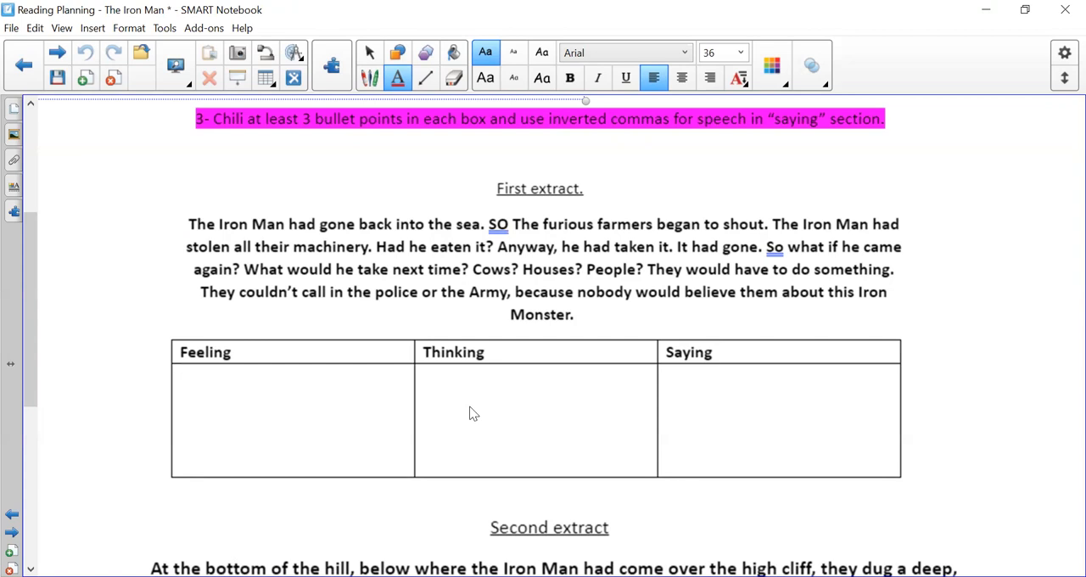
pyautogui.moveTo(267, 417)
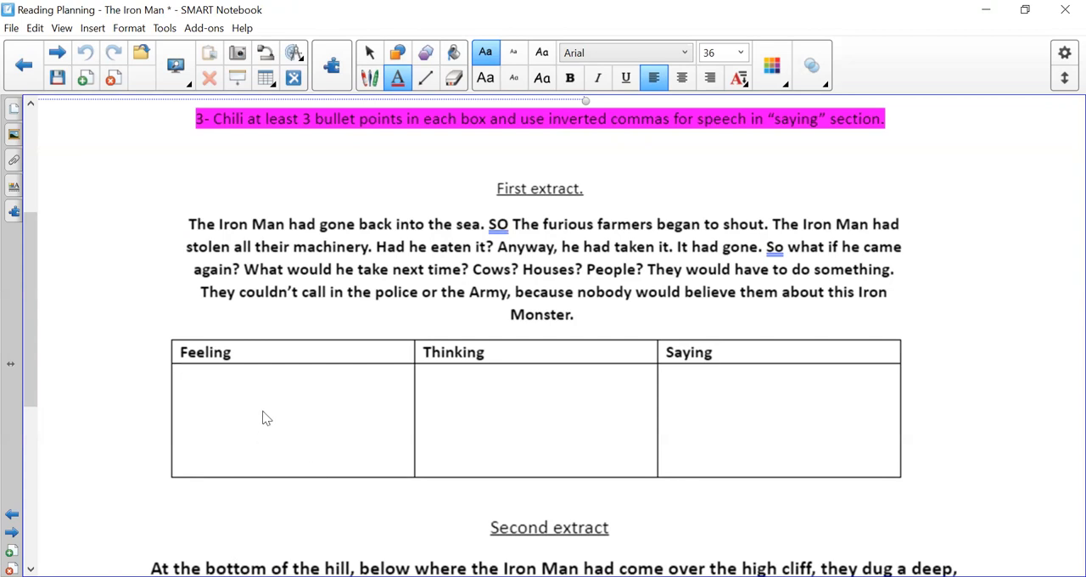
pyautogui.moveTo(328, 293)
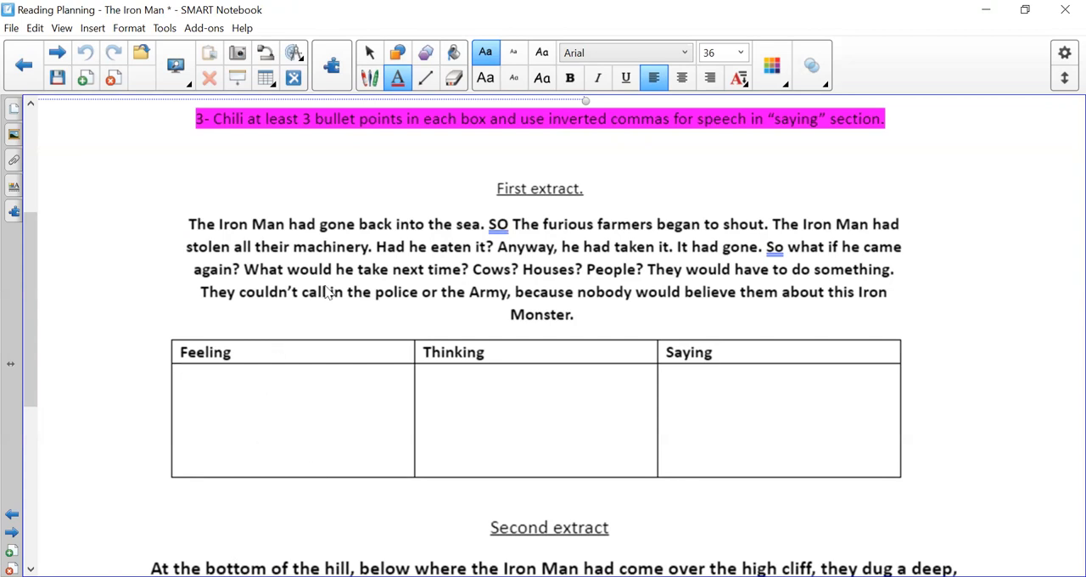
pyautogui.moveTo(560, 250)
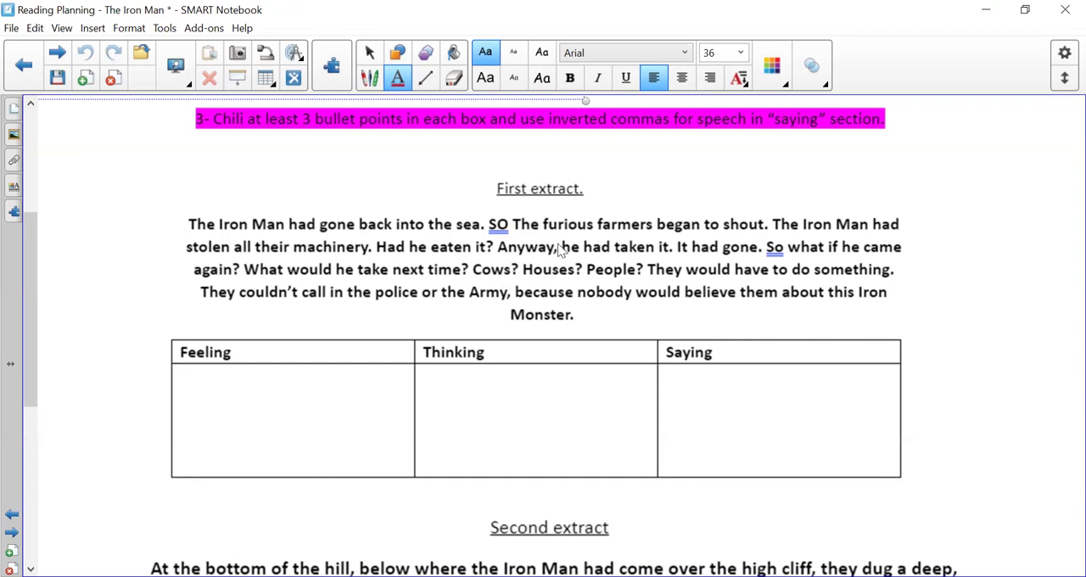
pyautogui.moveTo(499, 282)
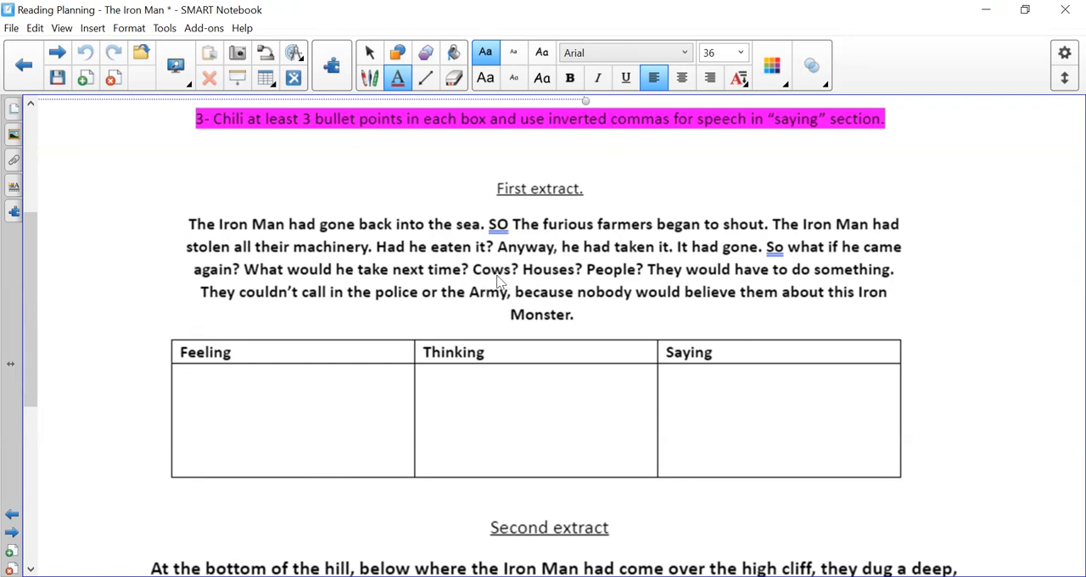
pyautogui.moveTo(643, 295)
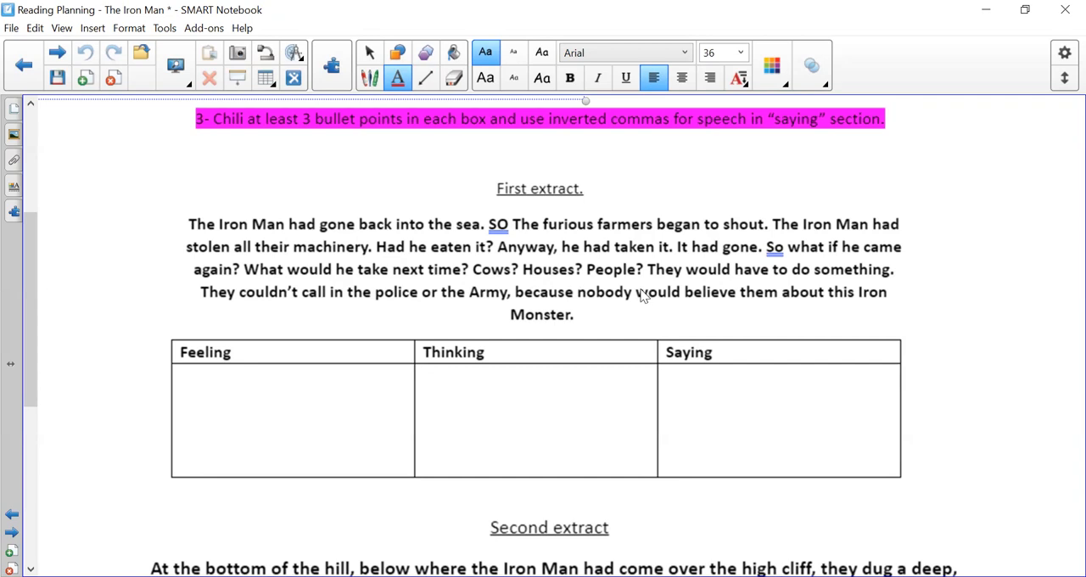
pyautogui.moveTo(502, 401)
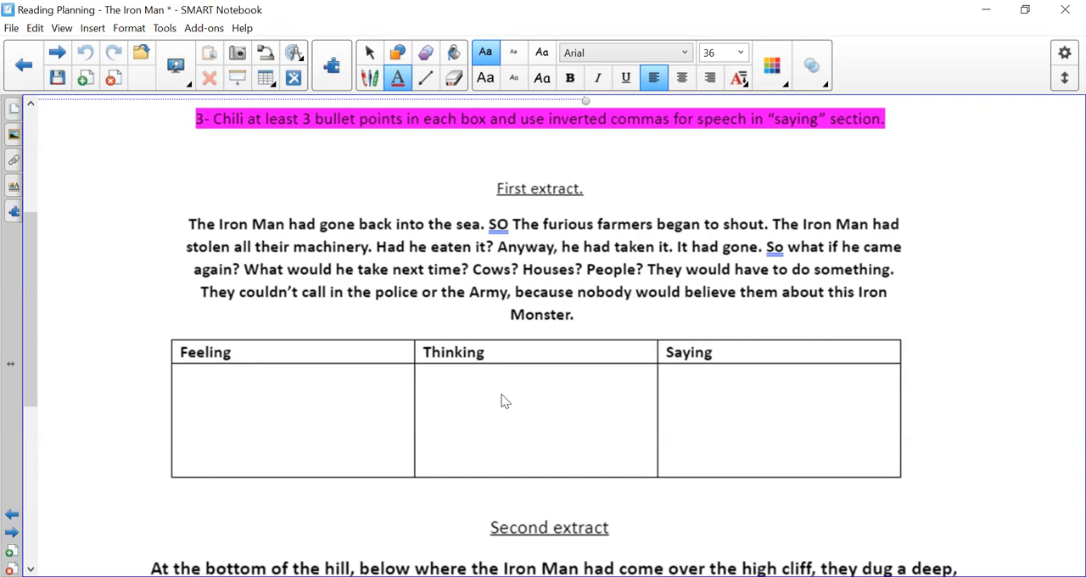
pyautogui.moveTo(712, 405)
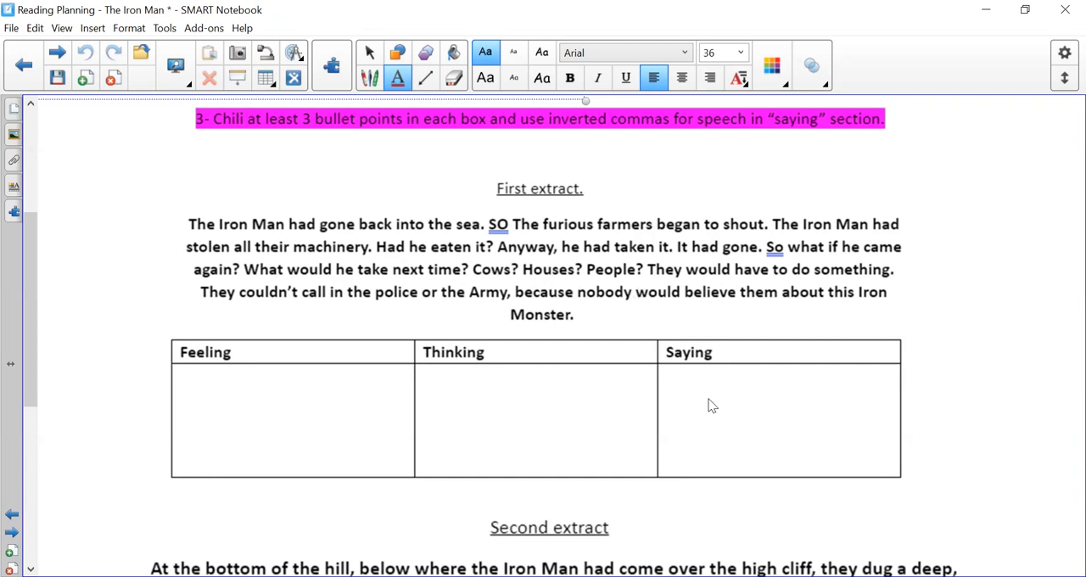
pyautogui.moveTo(709, 432)
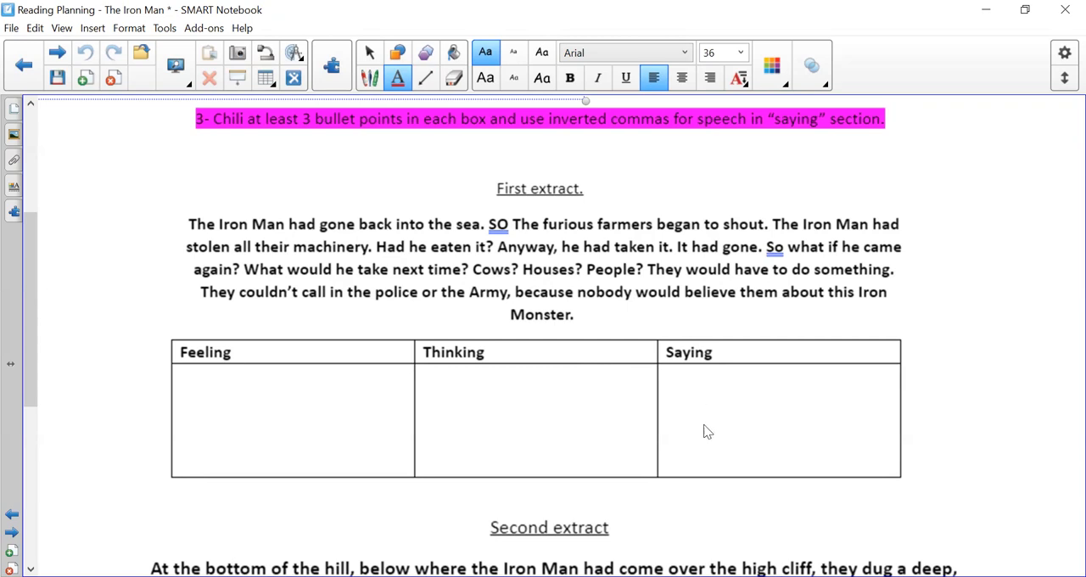
pyautogui.moveTo(205, 396)
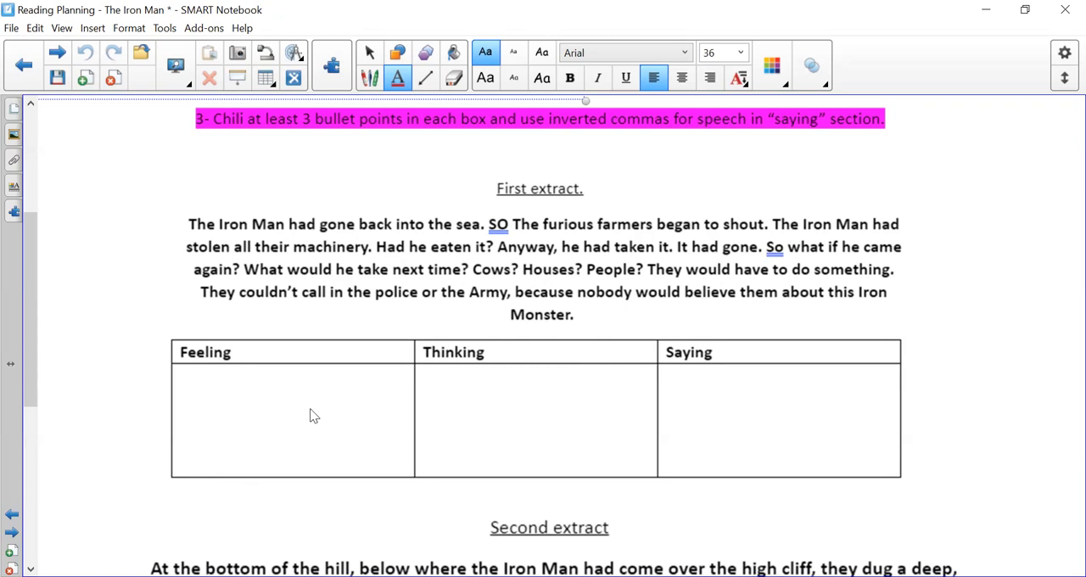
pyautogui.moveTo(303, 414)
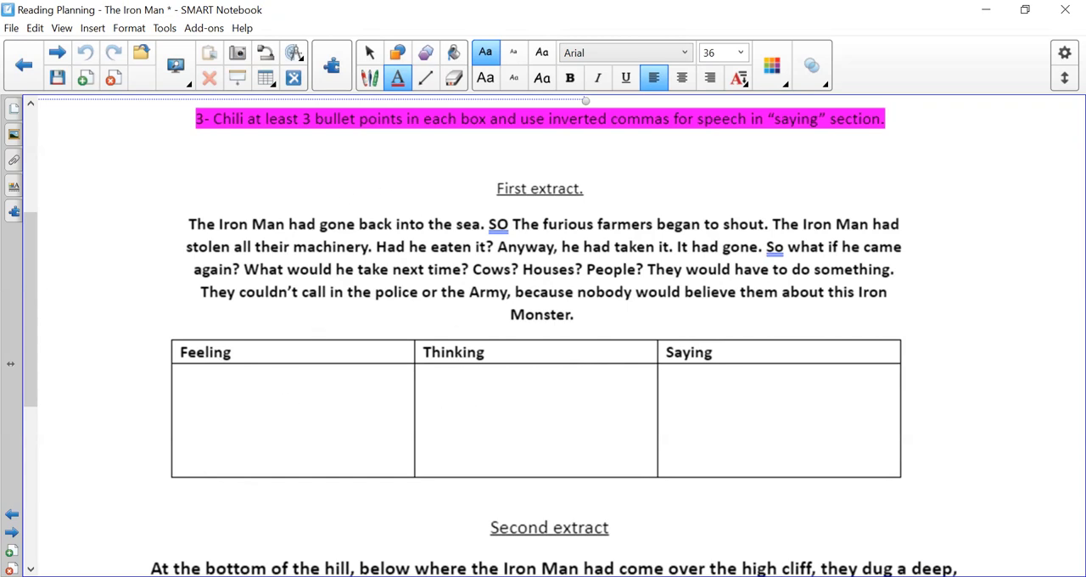
pyautogui.moveTo(463, 419)
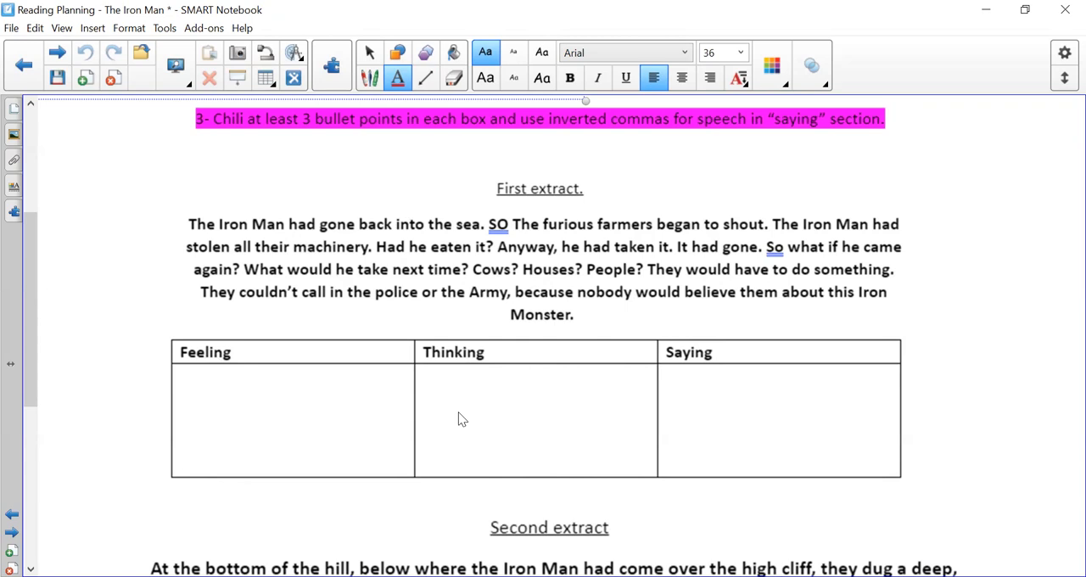
pyautogui.moveTo(490, 281)
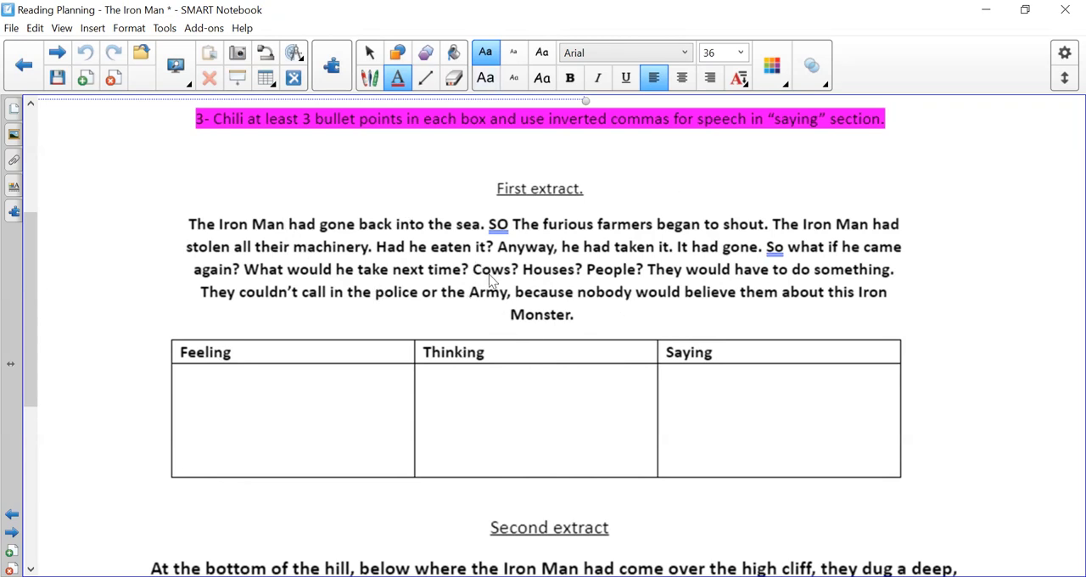
pyautogui.moveTo(507, 425)
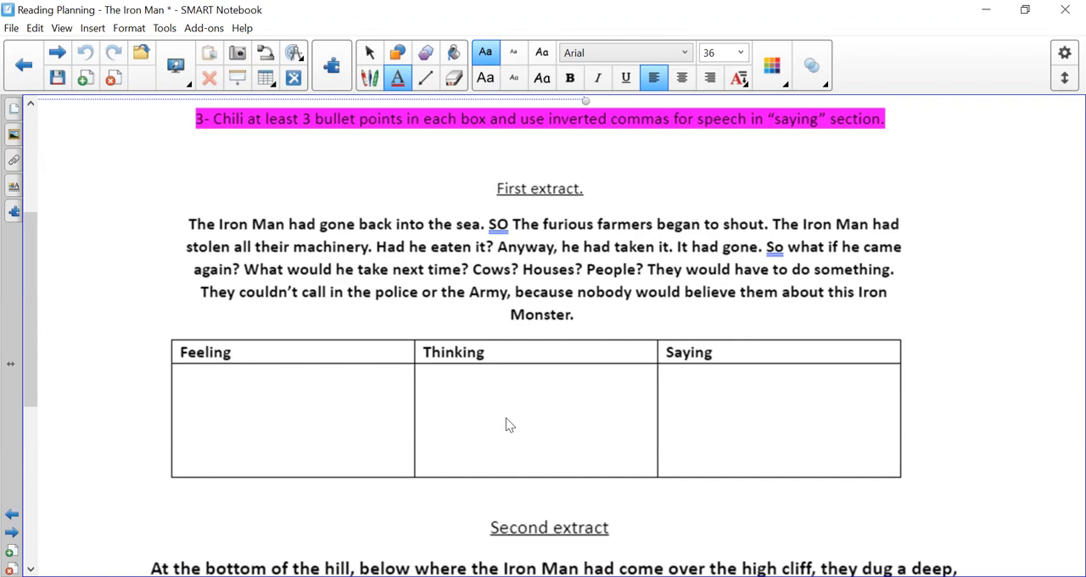
pyautogui.moveTo(728, 435)
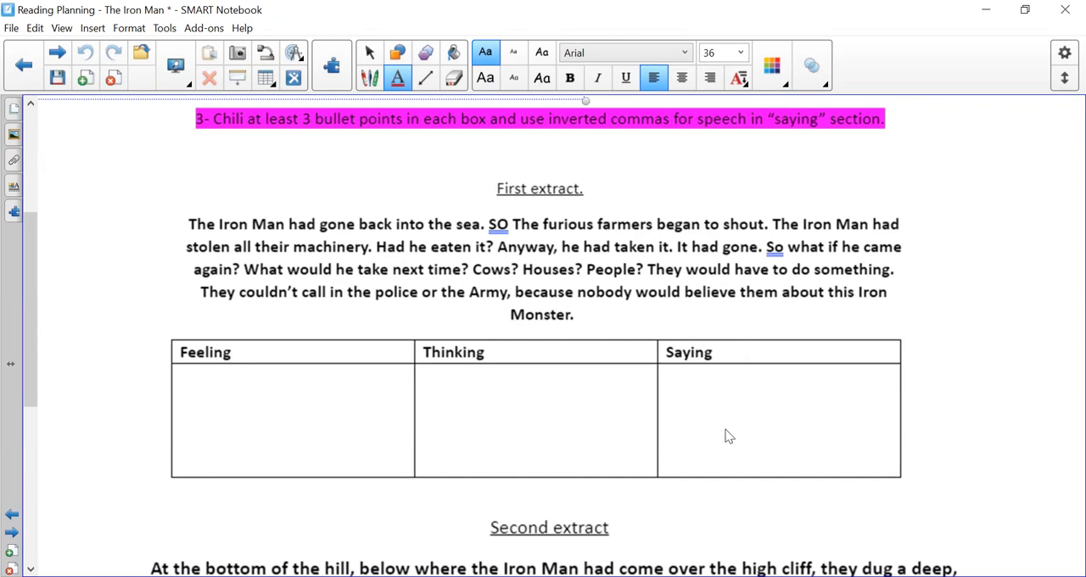
pyautogui.moveTo(499, 257)
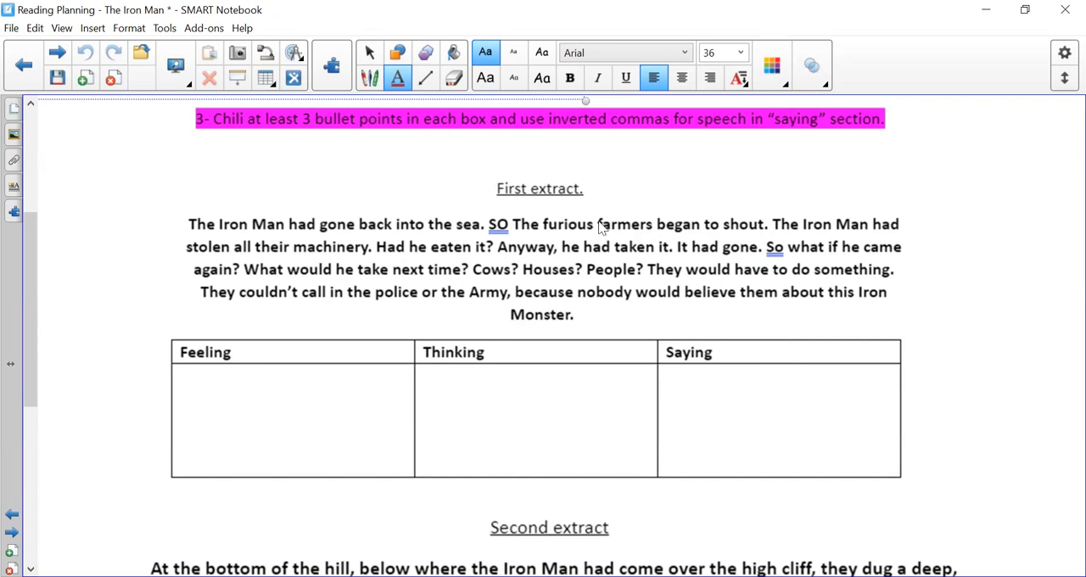
pyautogui.moveTo(685, 414)
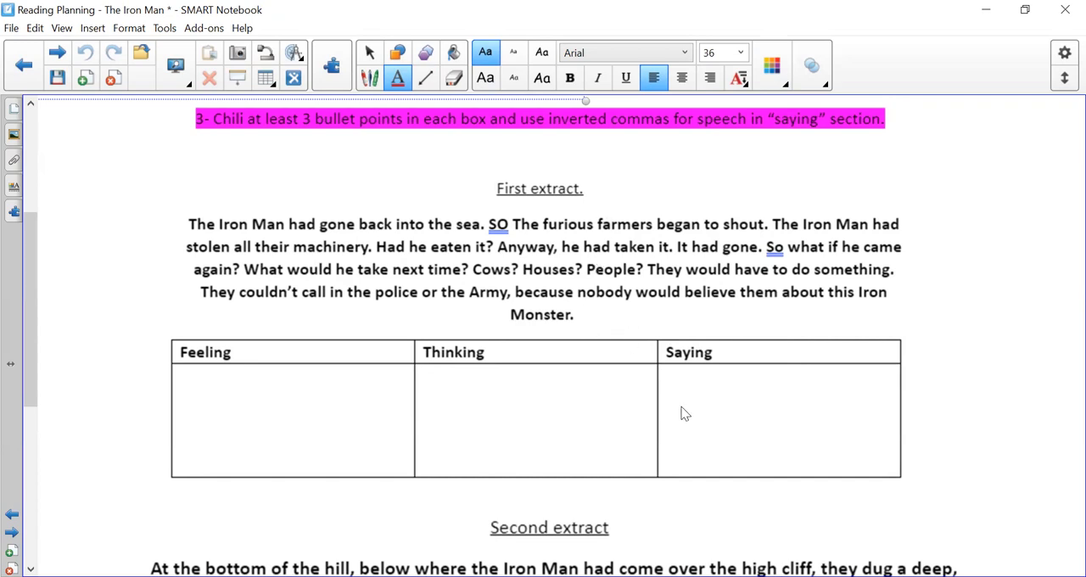
pyautogui.moveTo(754, 429)
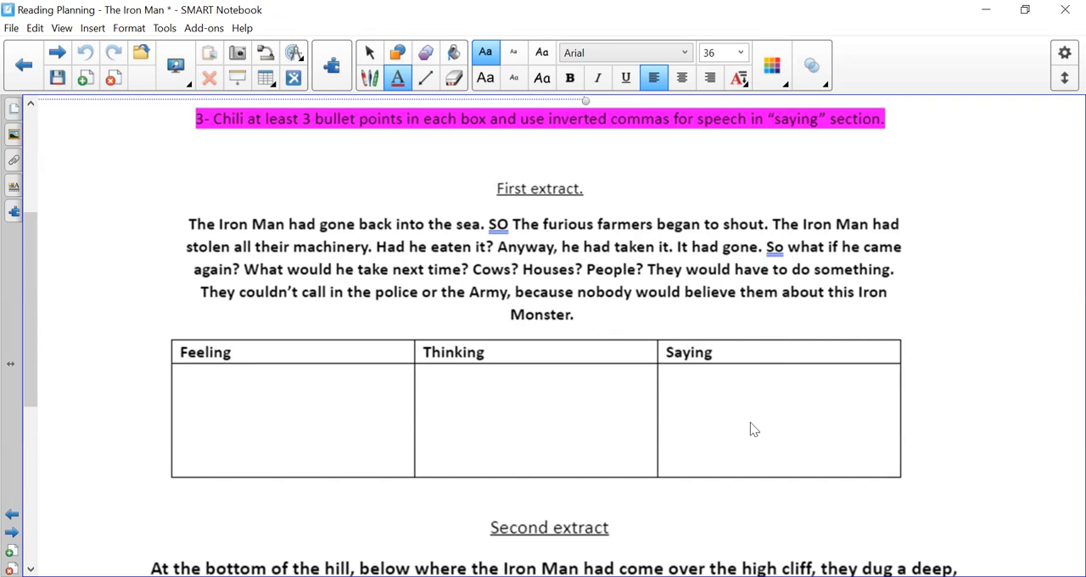
pyautogui.moveTo(759, 429)
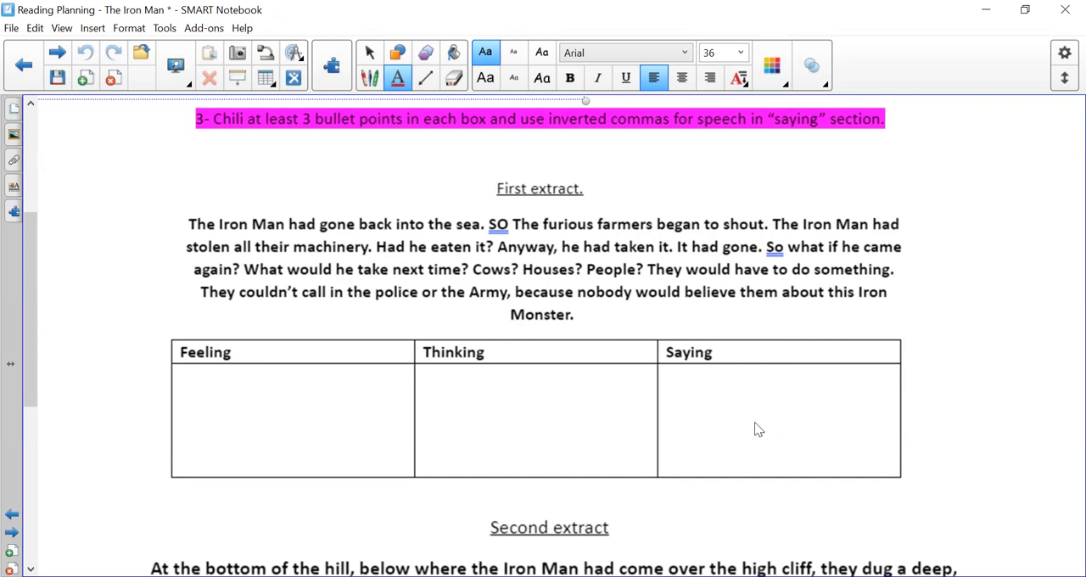
pyautogui.moveTo(569, 452)
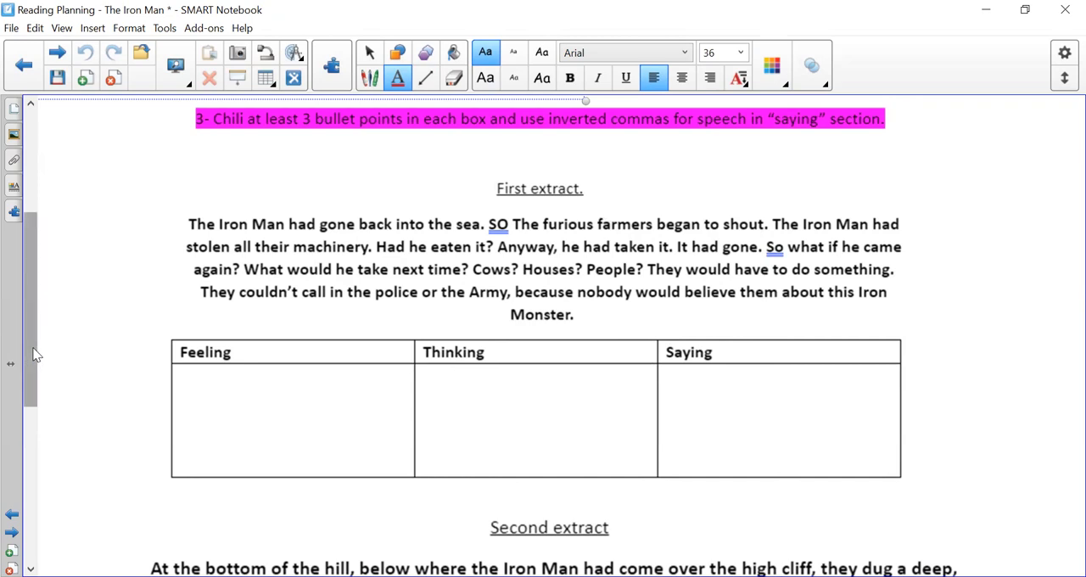
# Scroll down to show the second extract and its empty Feeling/Thinking/Saying table.
pyautogui.scroll(-3)
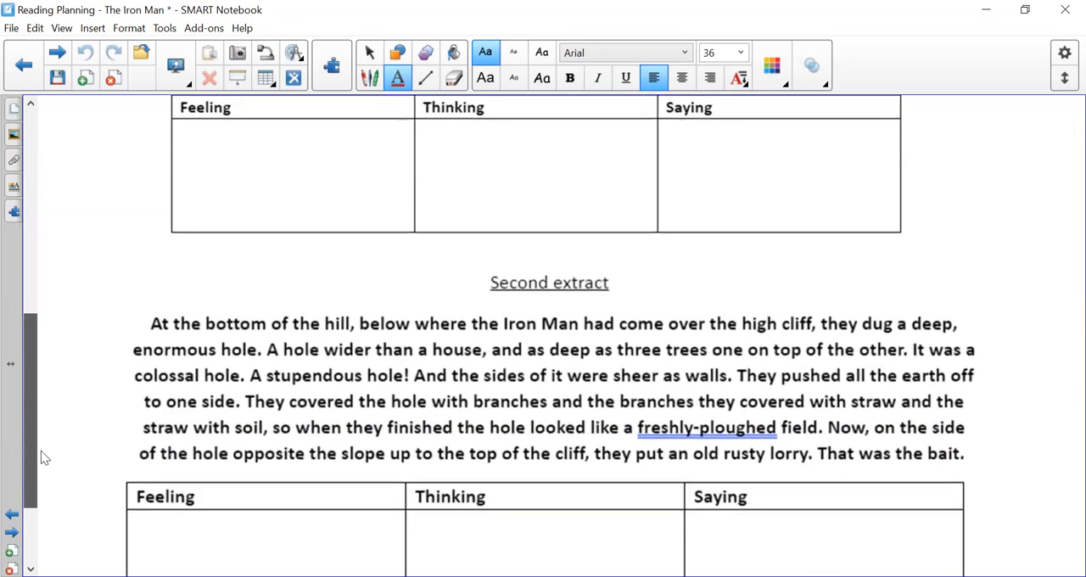
pyautogui.scroll(-3)
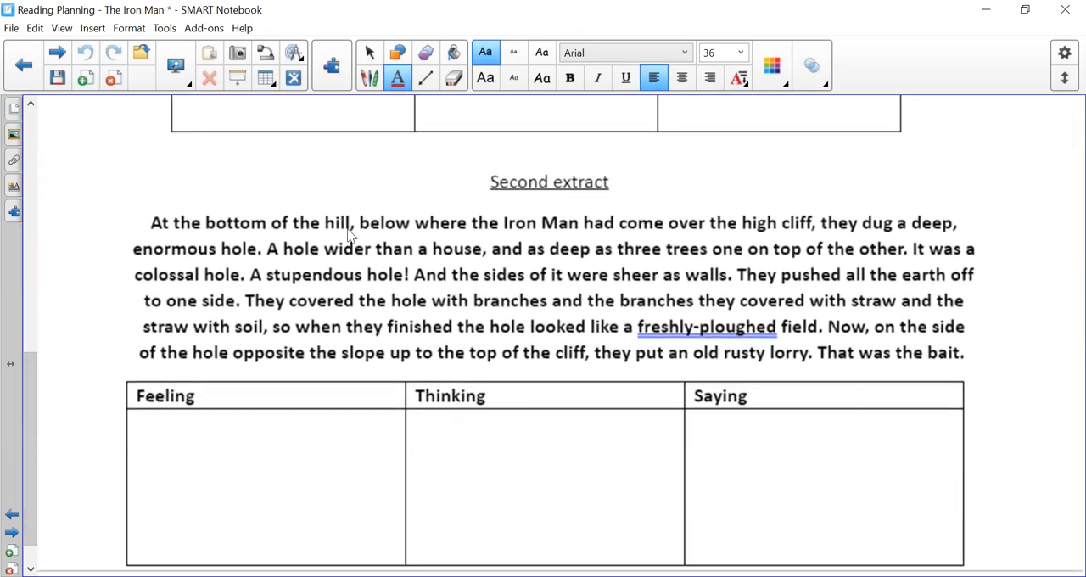
pyautogui.moveTo(662, 333)
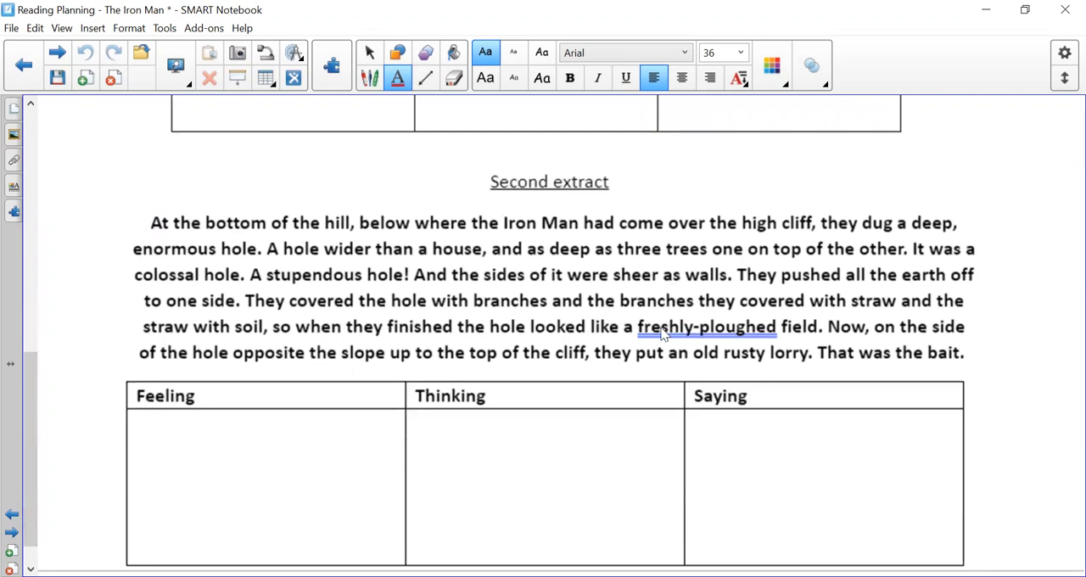
pyautogui.moveTo(514, 272)
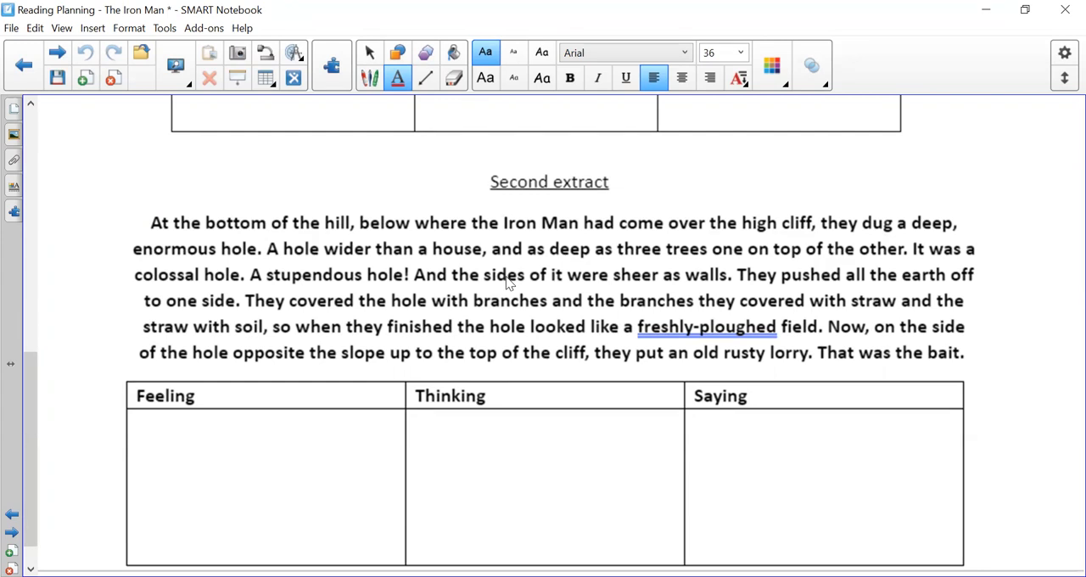
pyautogui.moveTo(332, 481)
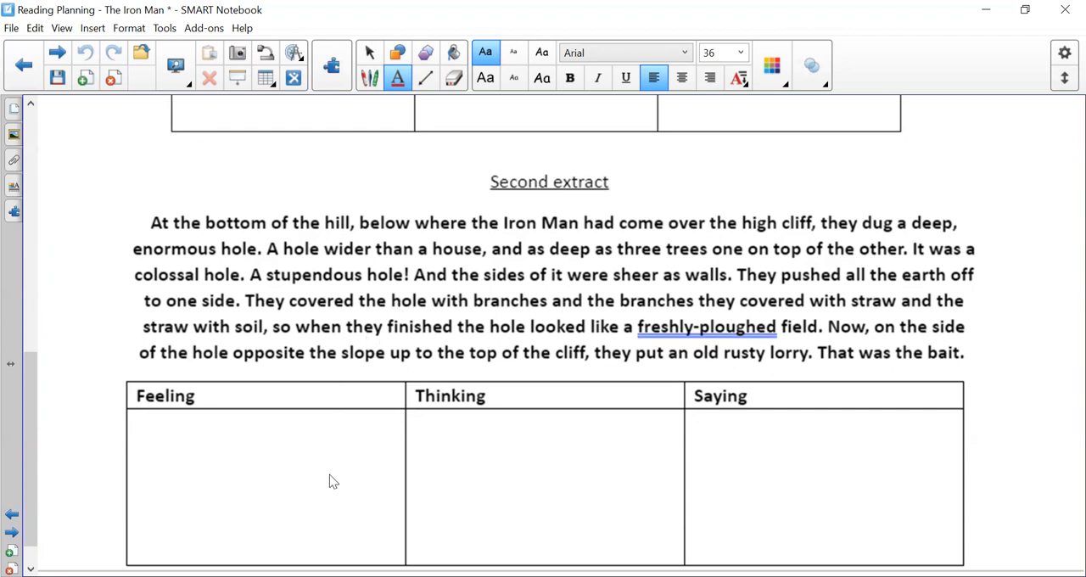
pyautogui.moveTo(52, 473)
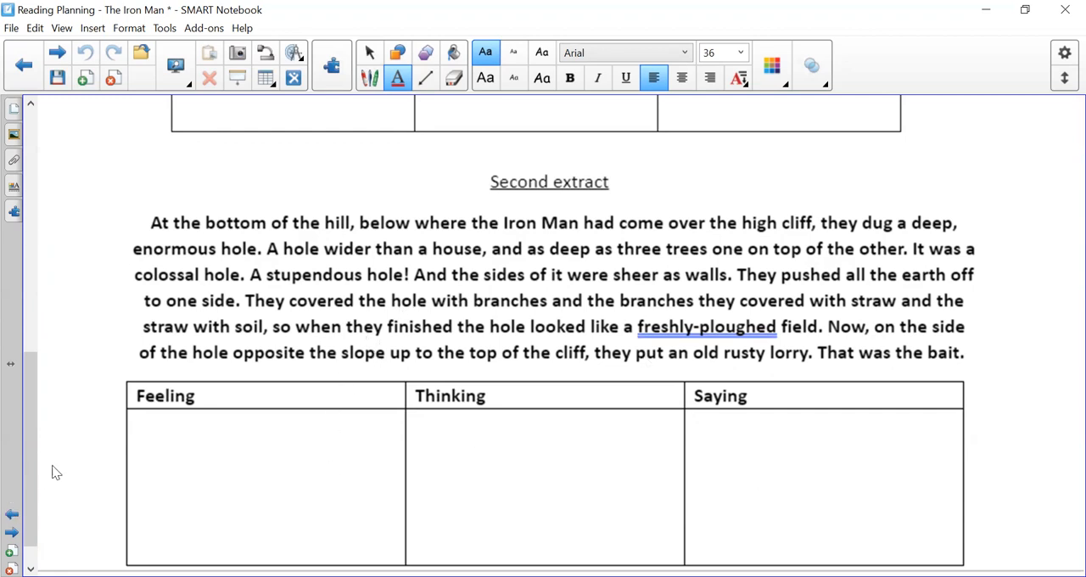
# Scroll through the feelings task page, showing the title 'Understanding the feelings of characters from a text'.
pyautogui.scroll(3)
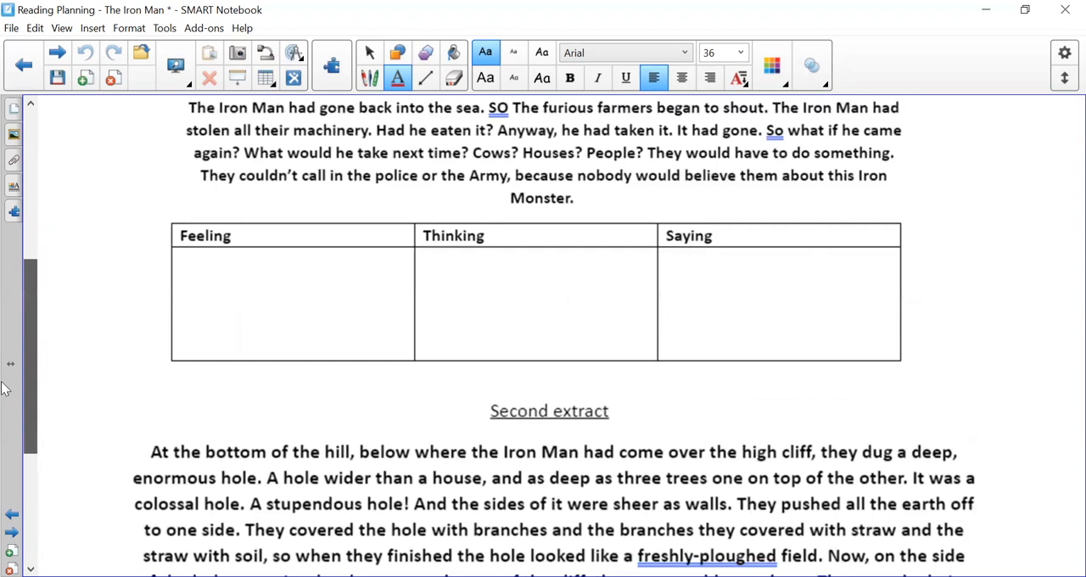
pyautogui.scroll(3)
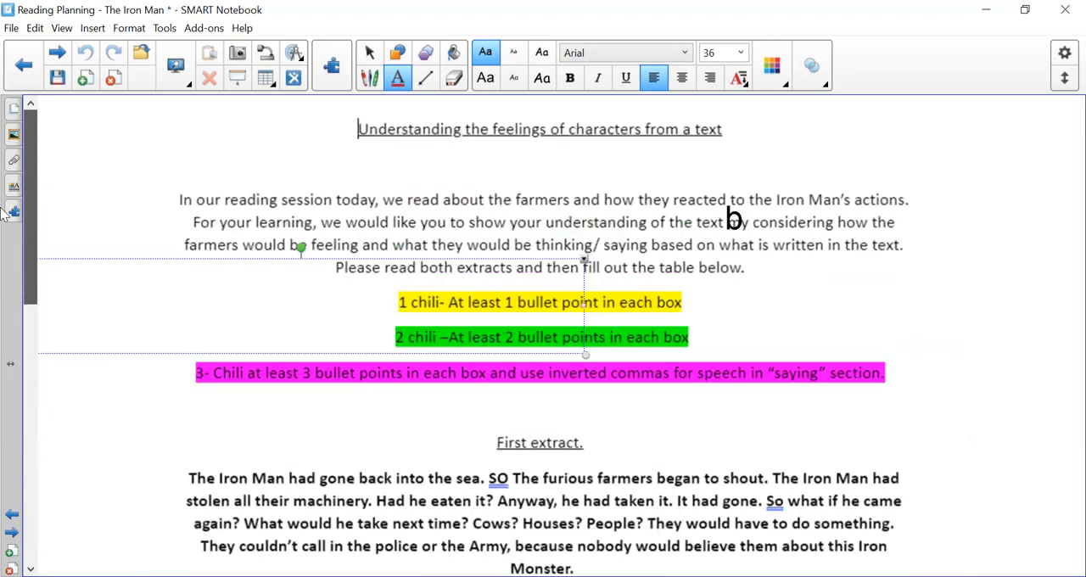
pyautogui.scroll(-3)
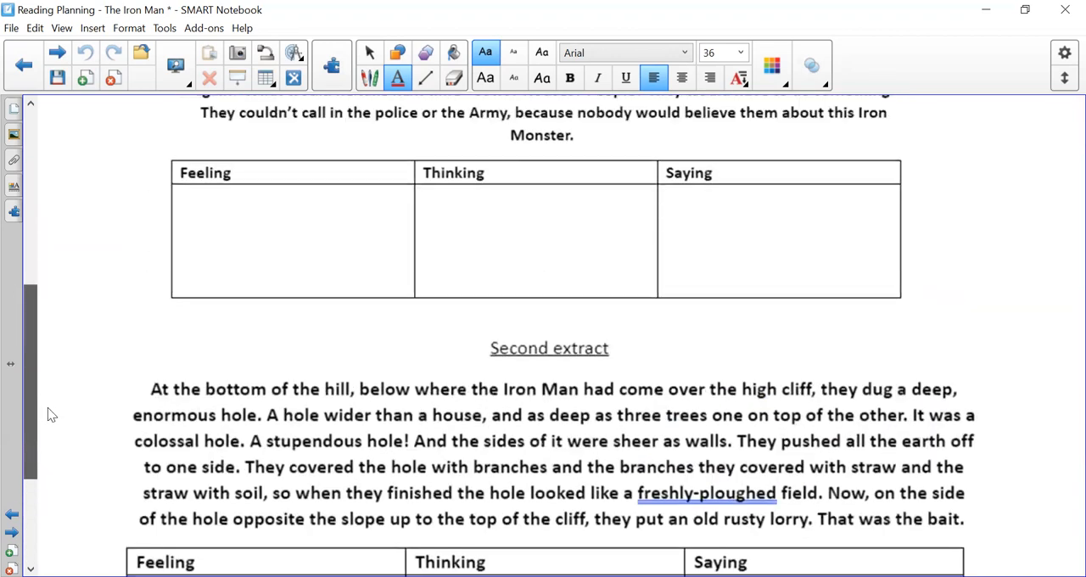
pyautogui.scroll(3)
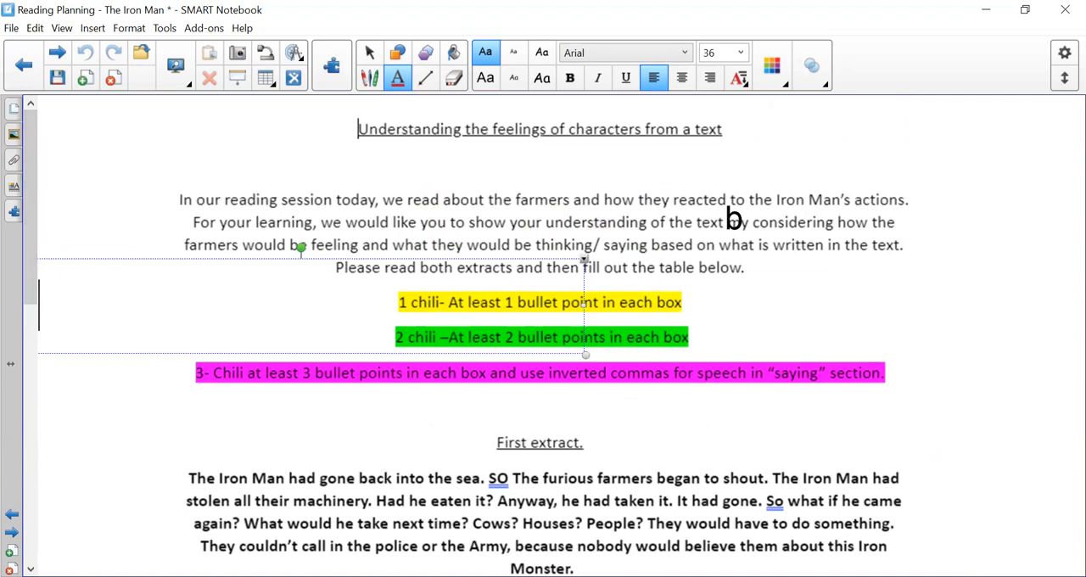
pyautogui.moveTo(432, 308)
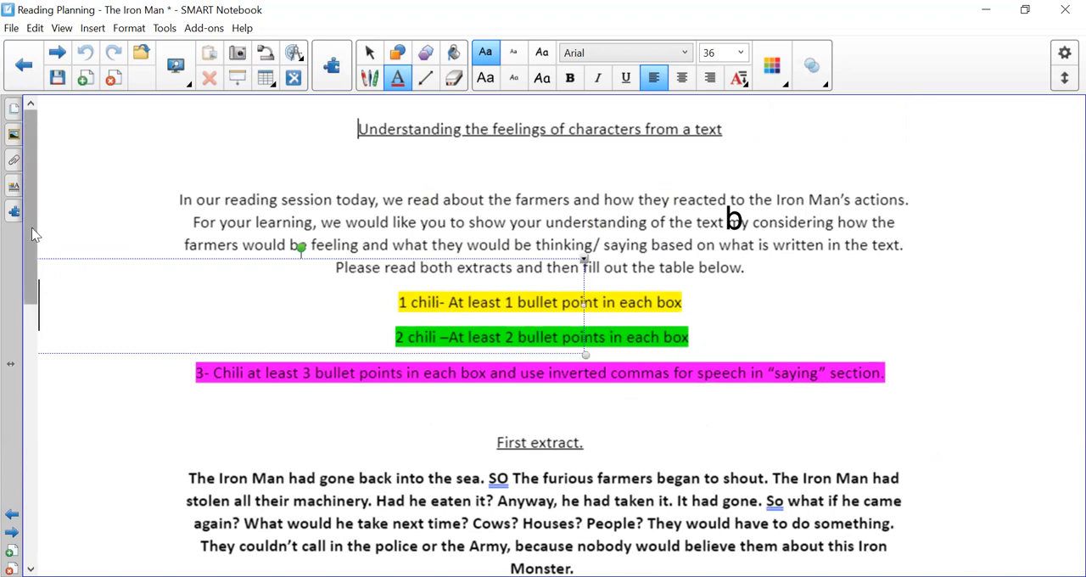
pyautogui.scroll(-3)
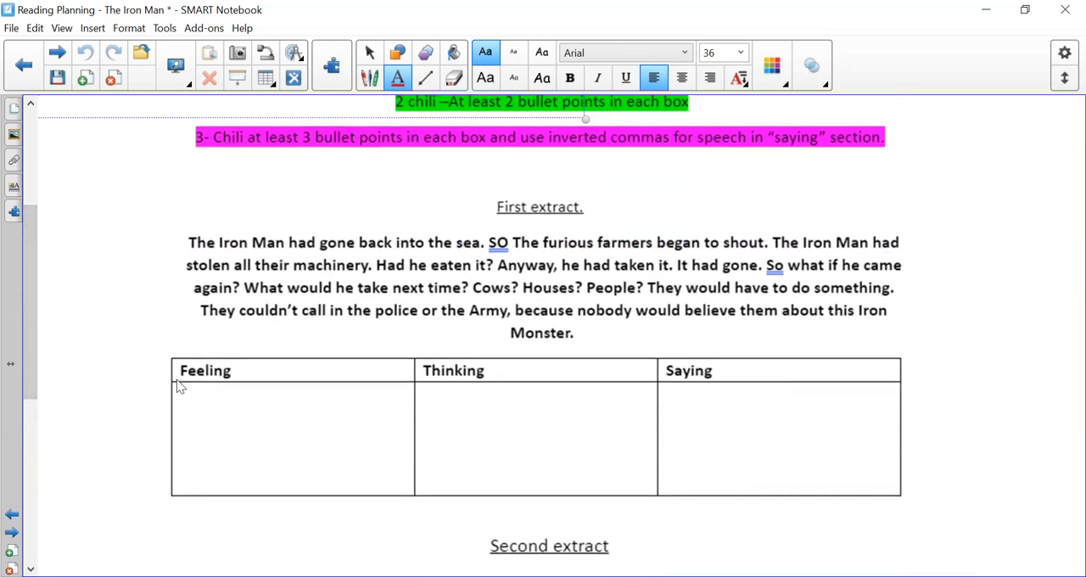
pyautogui.moveTo(502, 396)
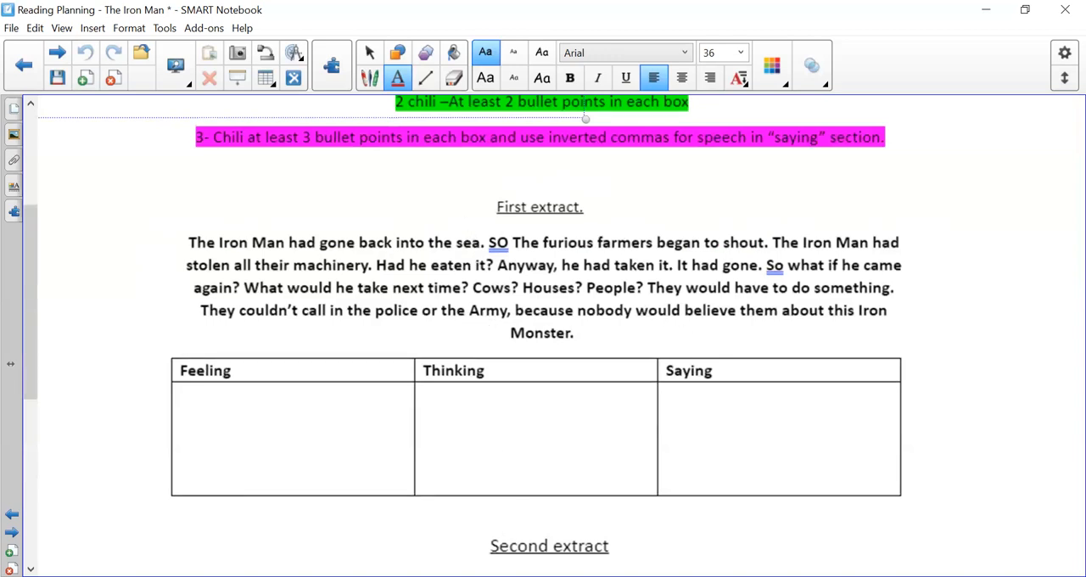
pyautogui.scroll(-3)
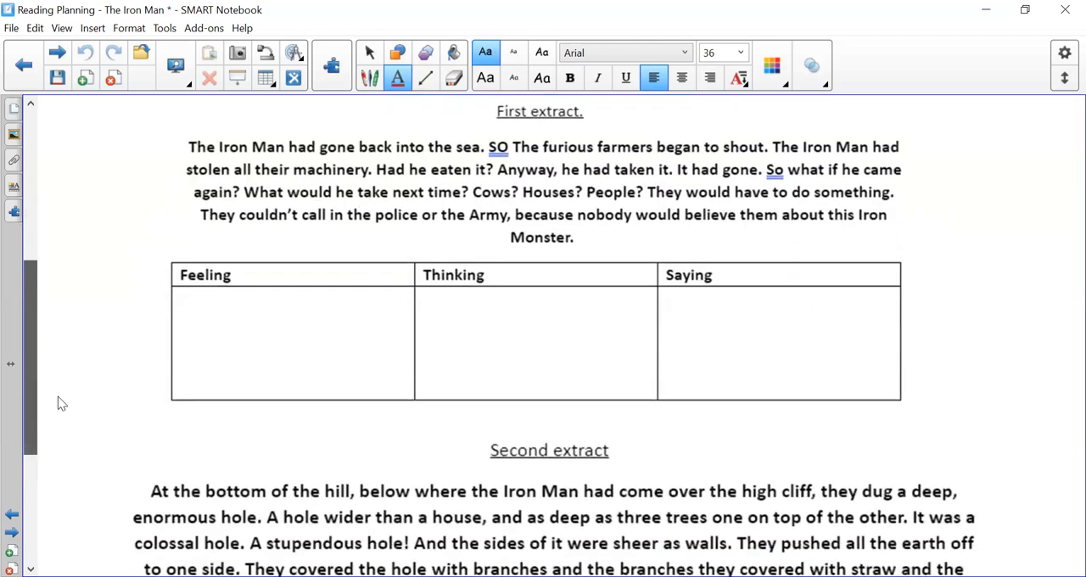
pyautogui.scroll(-3)
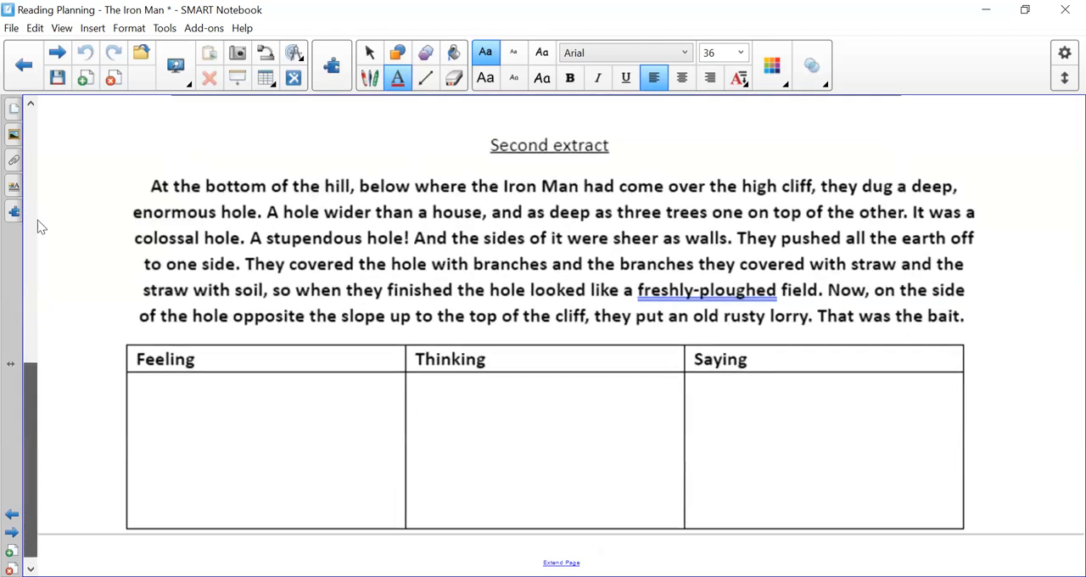
pyautogui.scroll(3)
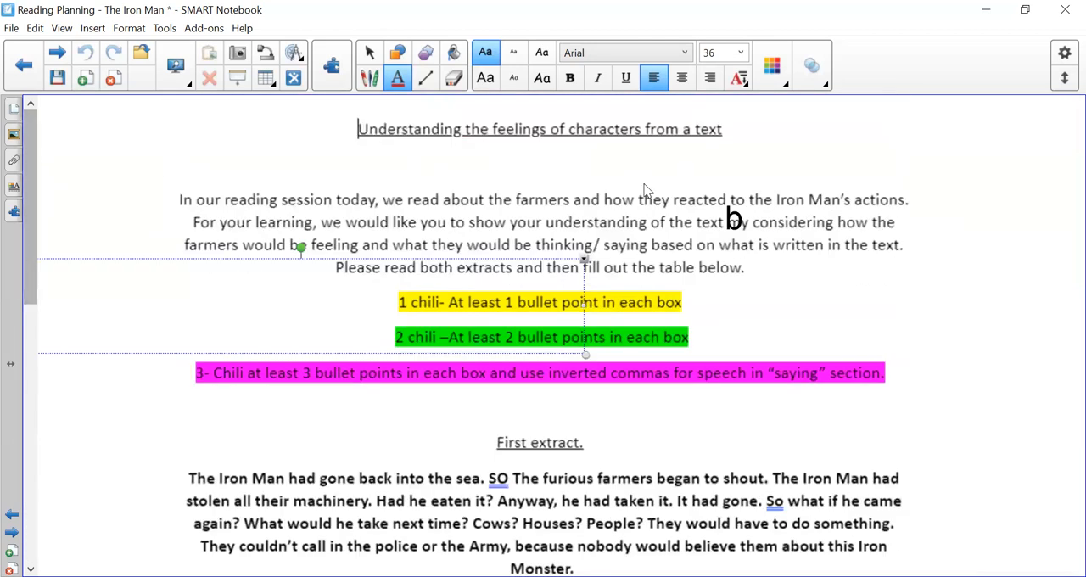
pyautogui.moveTo(657, 120)
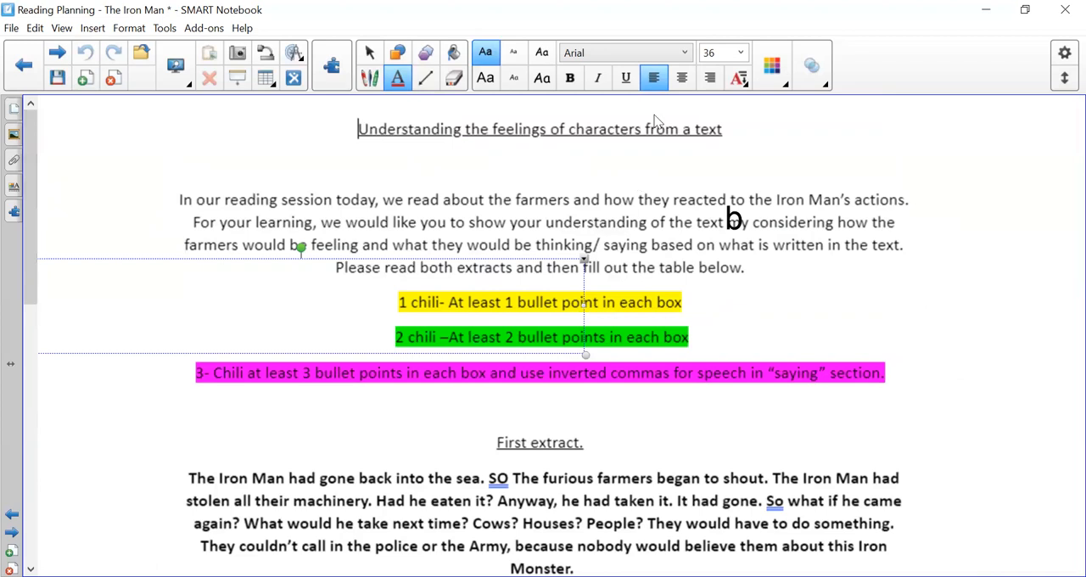
pyautogui.moveTo(607, 123)
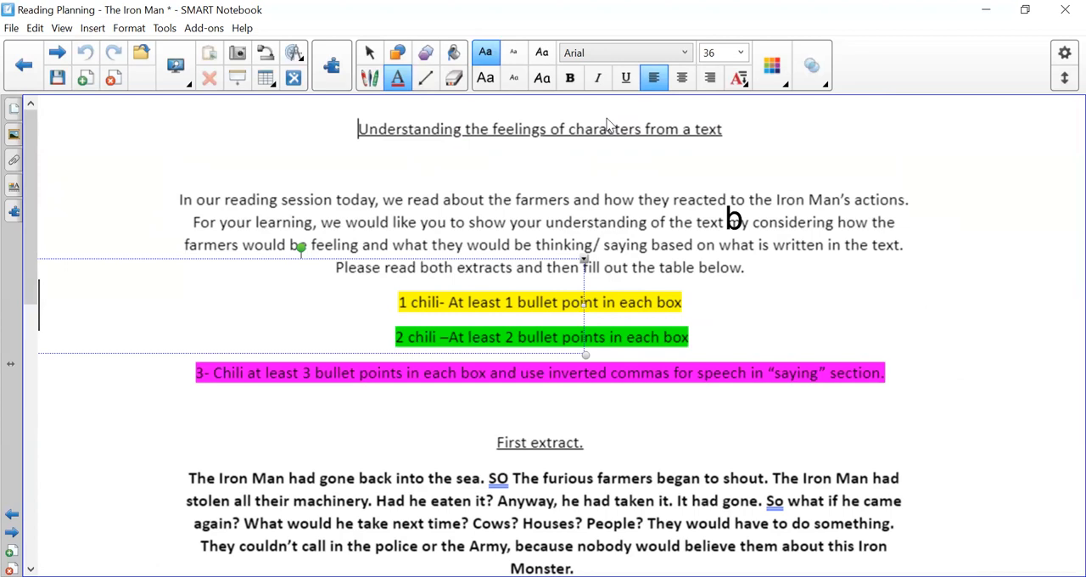
pyautogui.moveTo(881, 298)
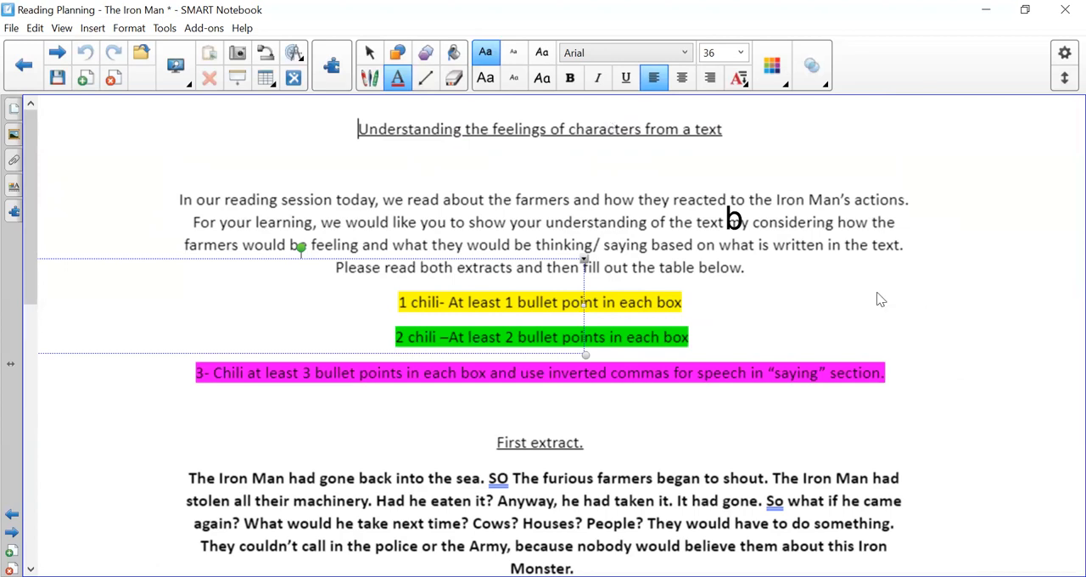